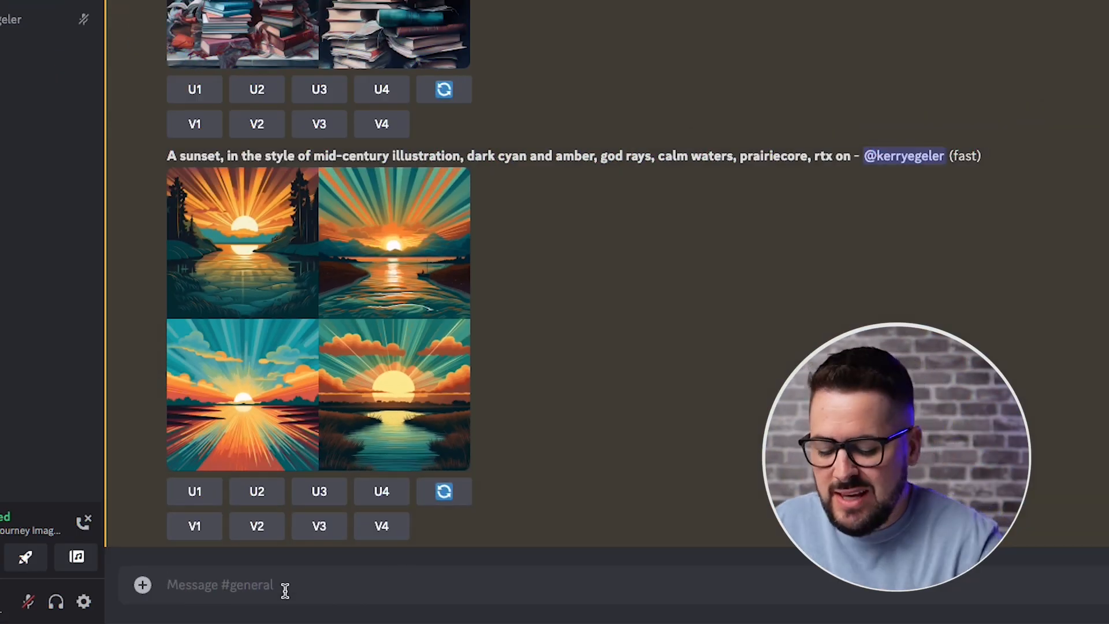
Run /settings to show version 5.1, medium style, public and fast modes.
type("/se")
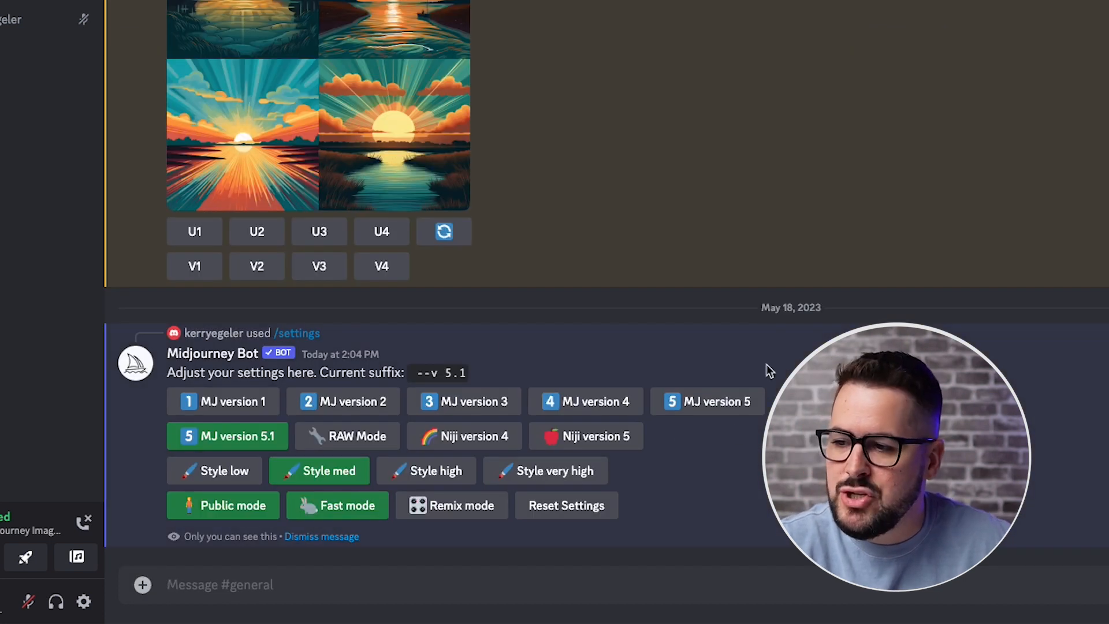
mouse_move(265, 400)
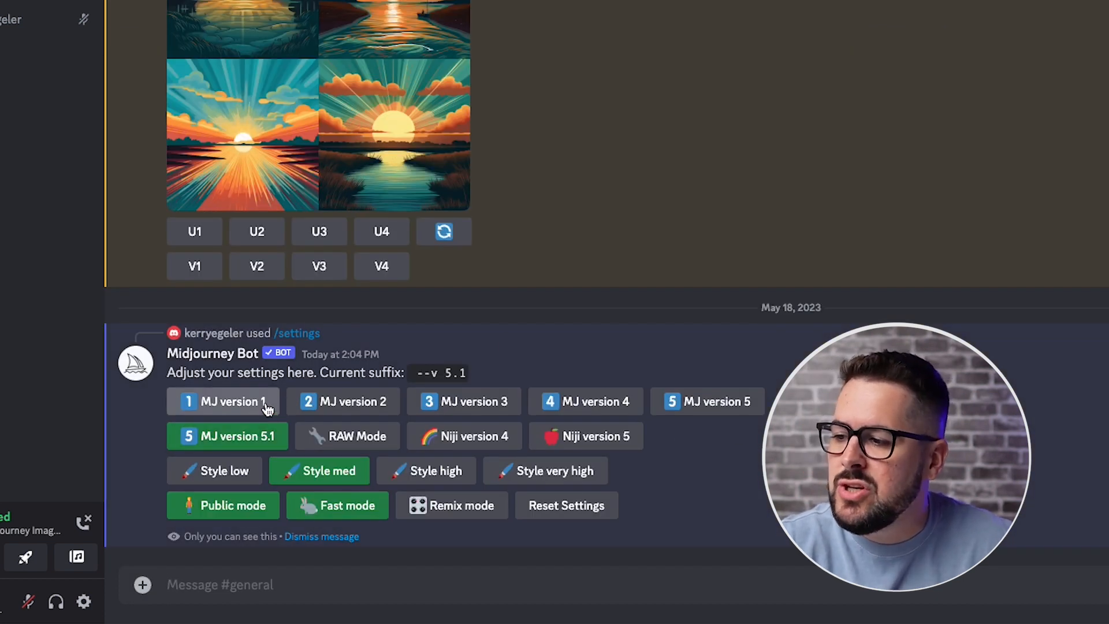
mouse_move(672, 487)
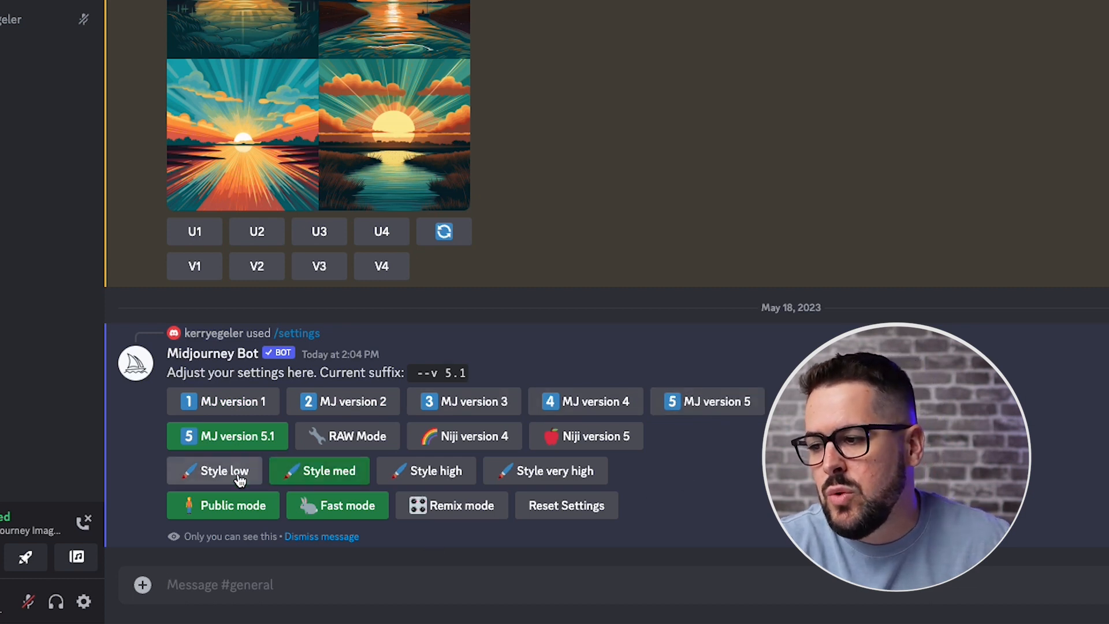
mouse_move(545, 470)
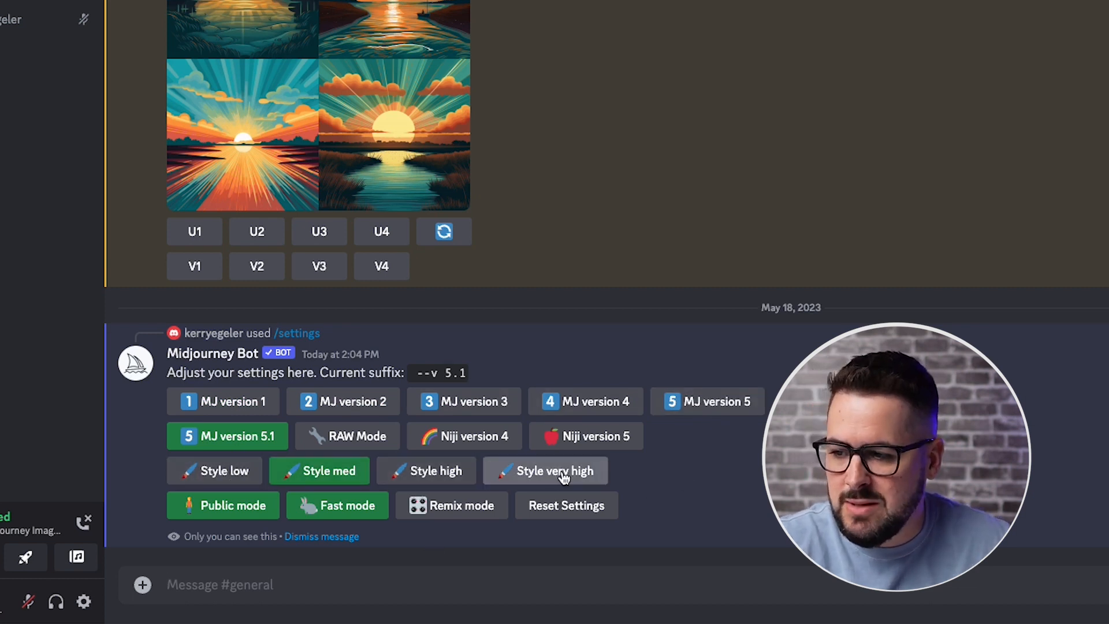
left_click(319, 470)
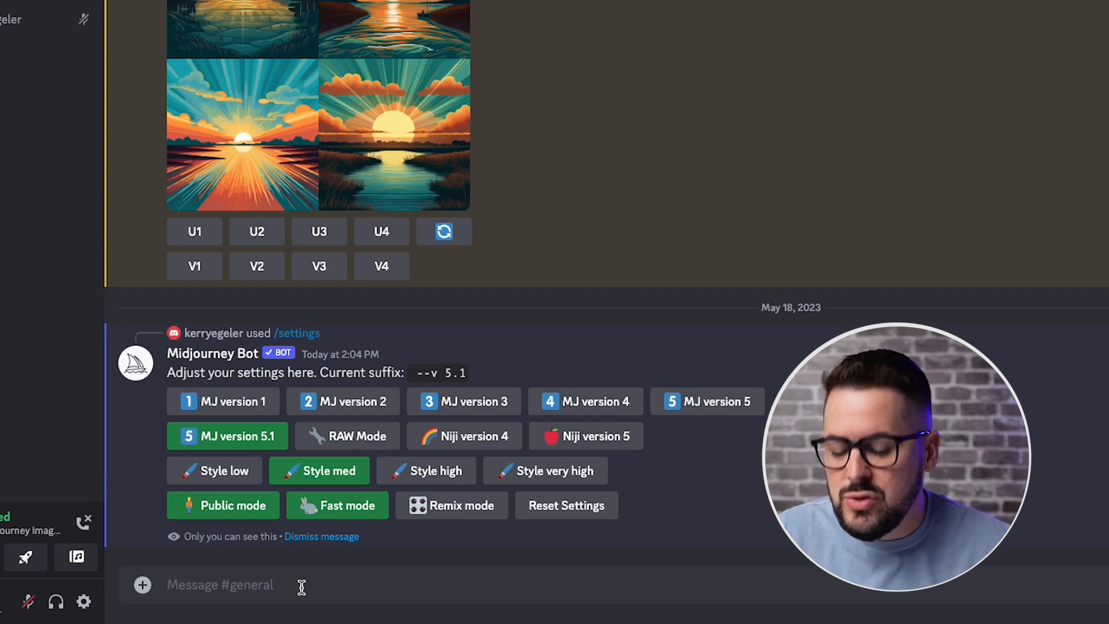
Start the /describe command so it waits for an image upload.
type("/d")
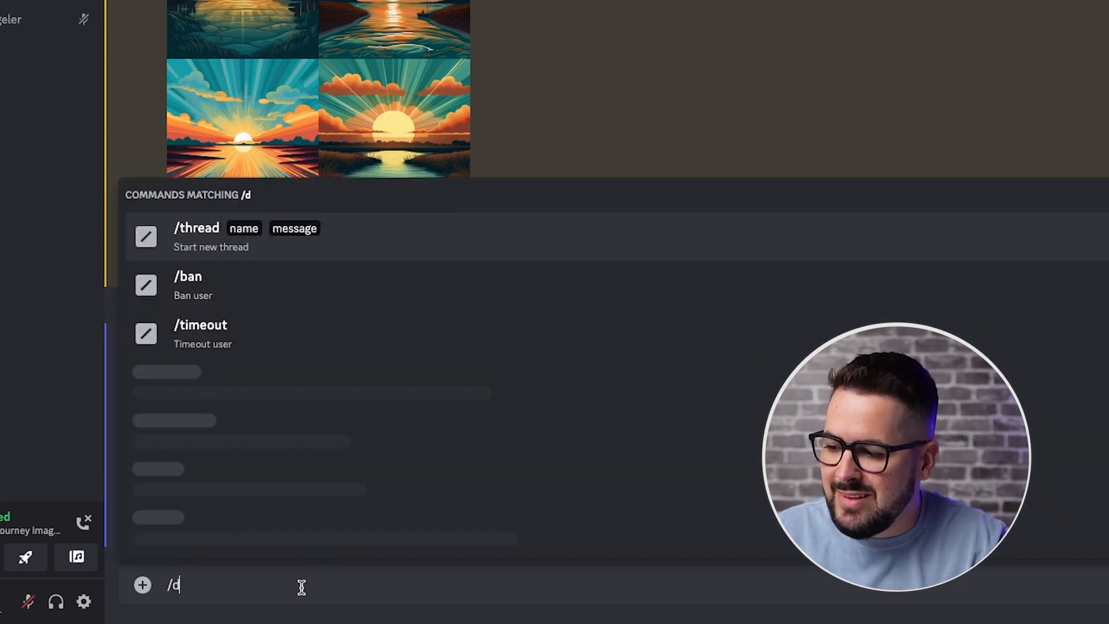
type("escribe")
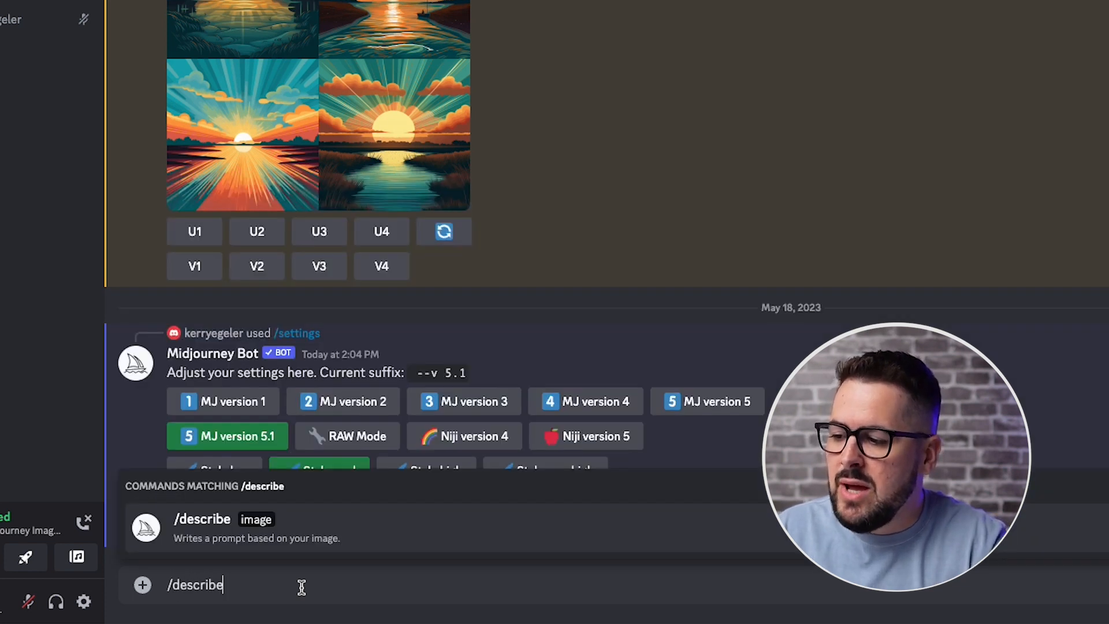
left_click(201, 527)
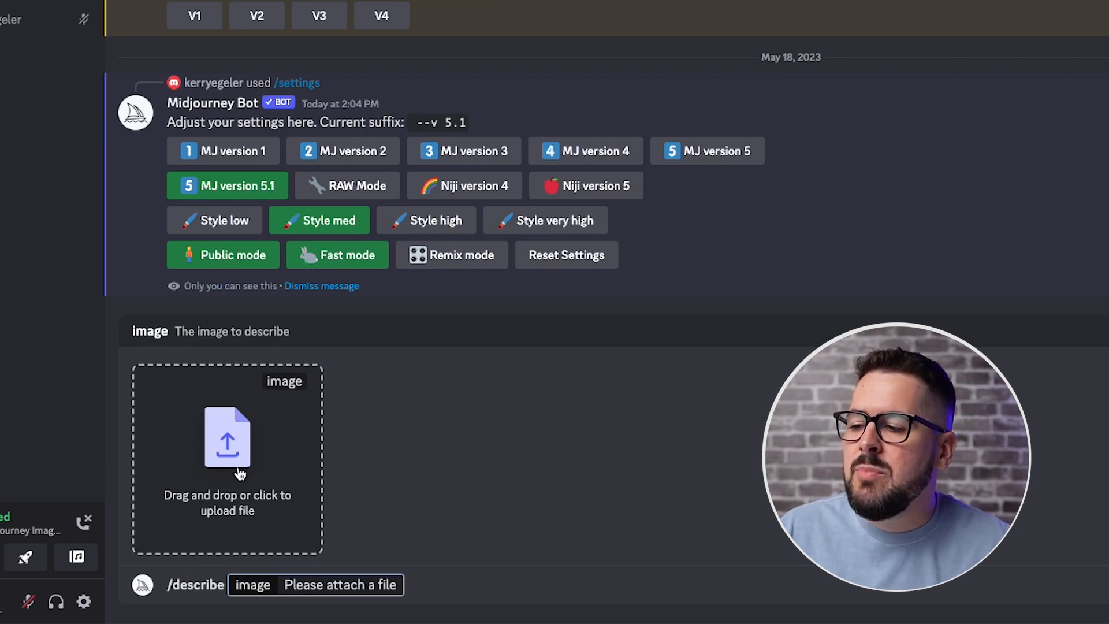
mouse_move(247, 413)
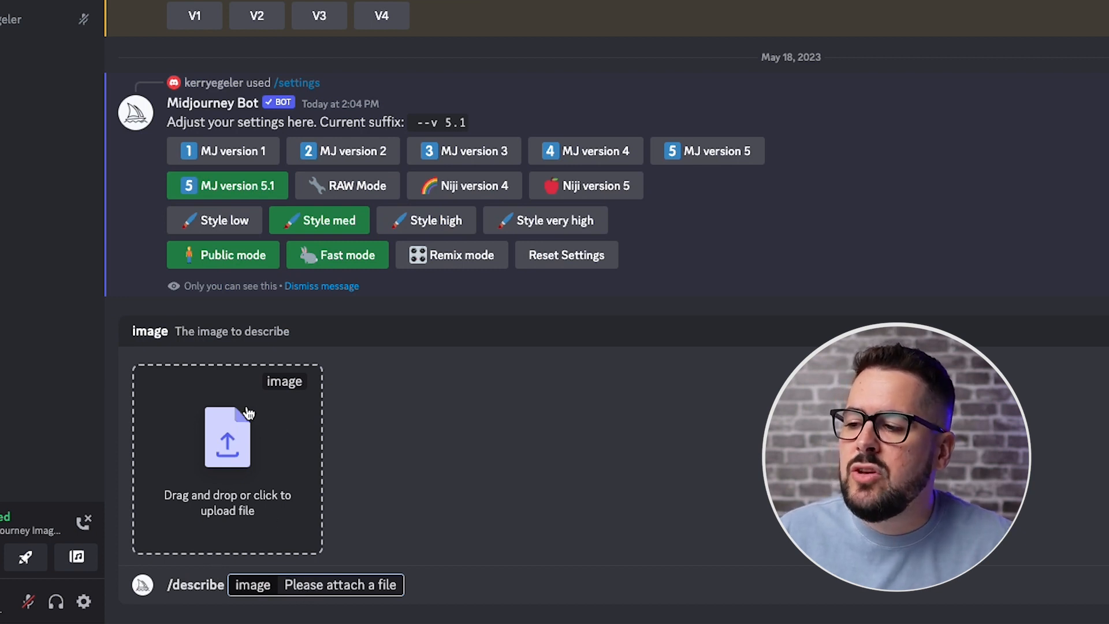
mouse_move(463, 459)
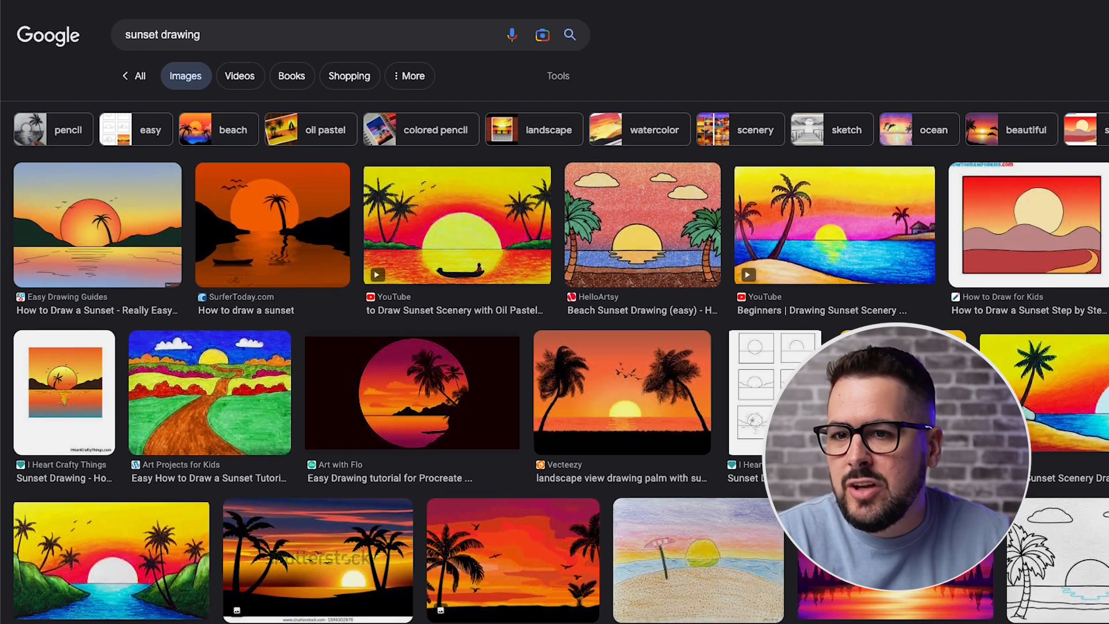
Preview the palm-tree sunset painting from the 'sunset drawing' image results.
scroll("down", 3)
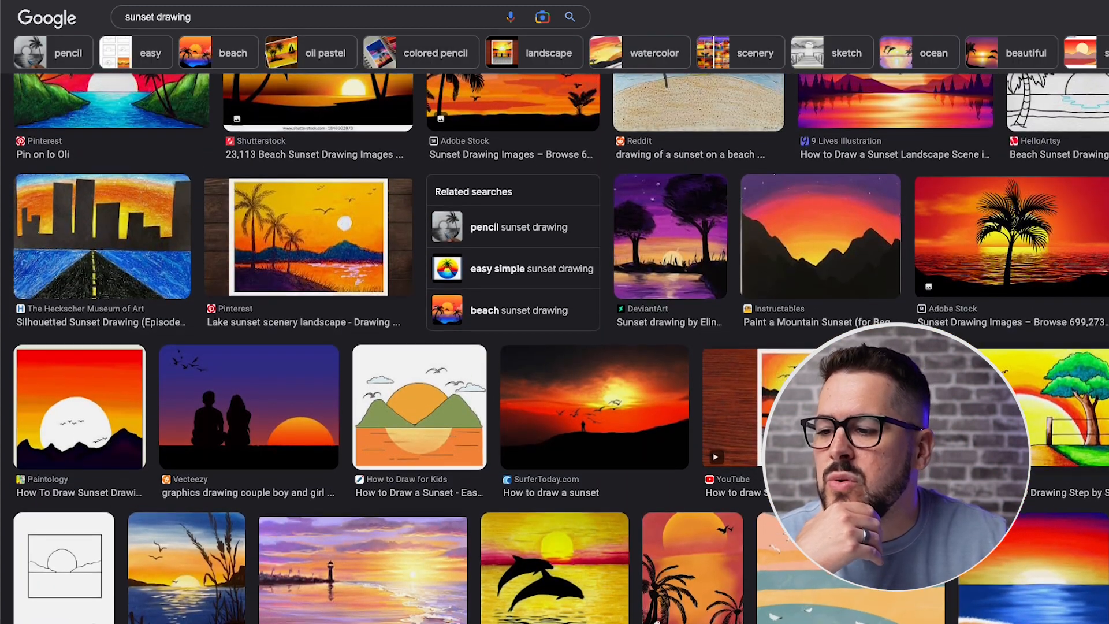
scroll("up", 3)
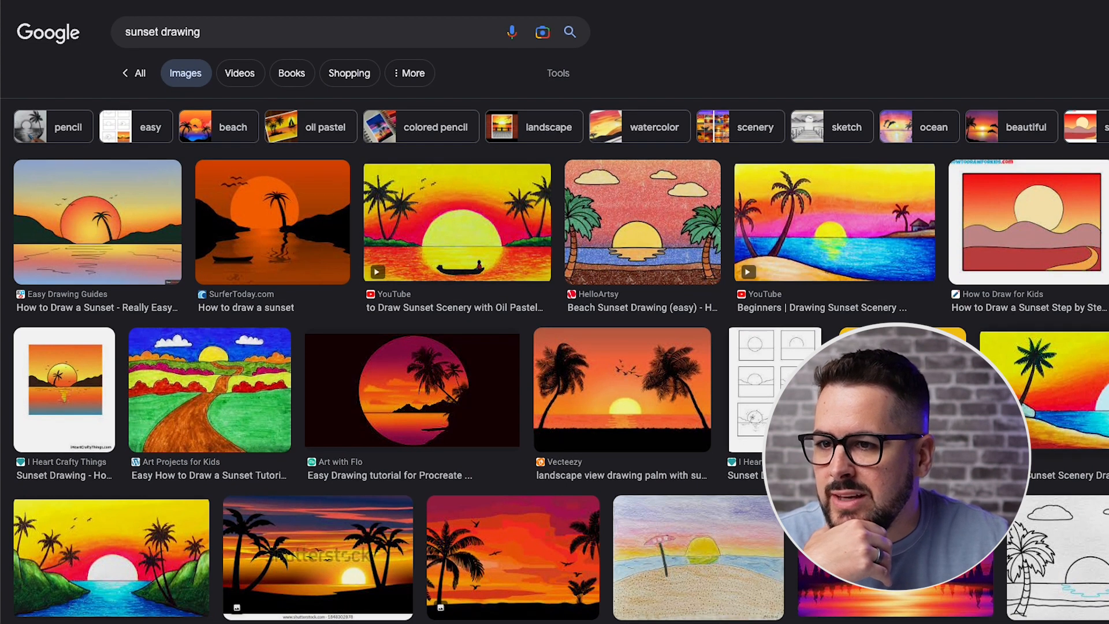
scroll("down", 3)
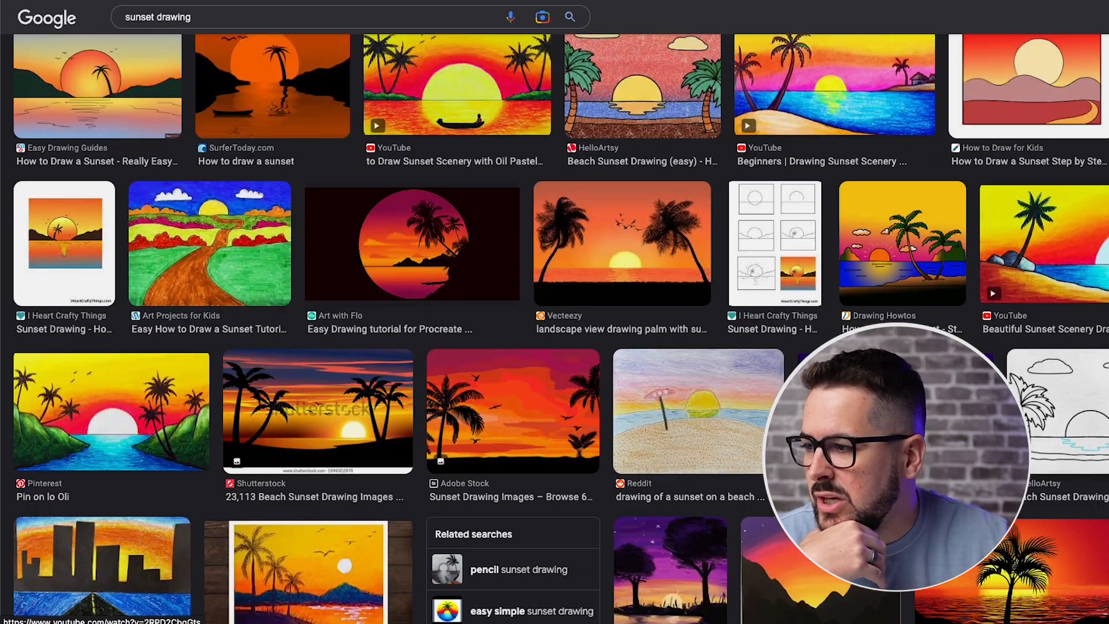
left_click(111, 410)
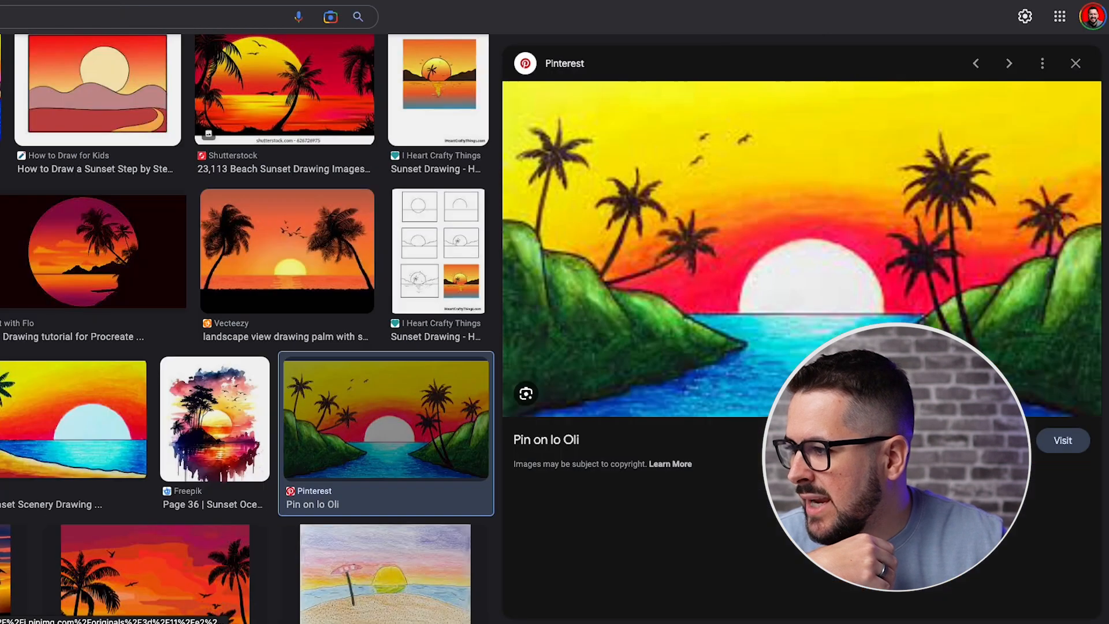
scroll("down", 3)
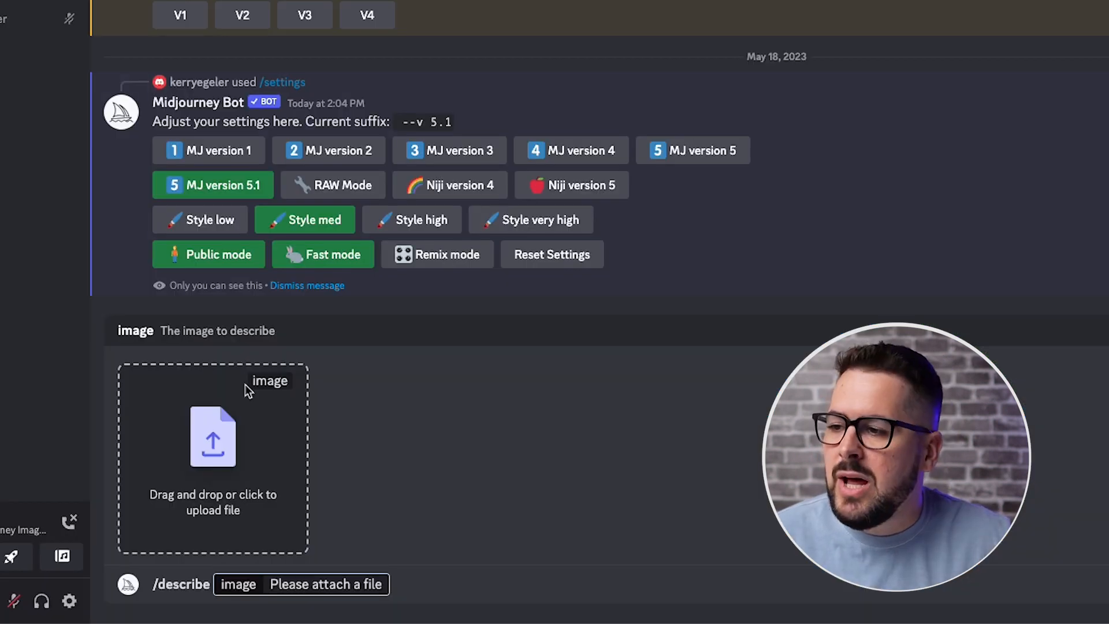
mouse_move(237, 460)
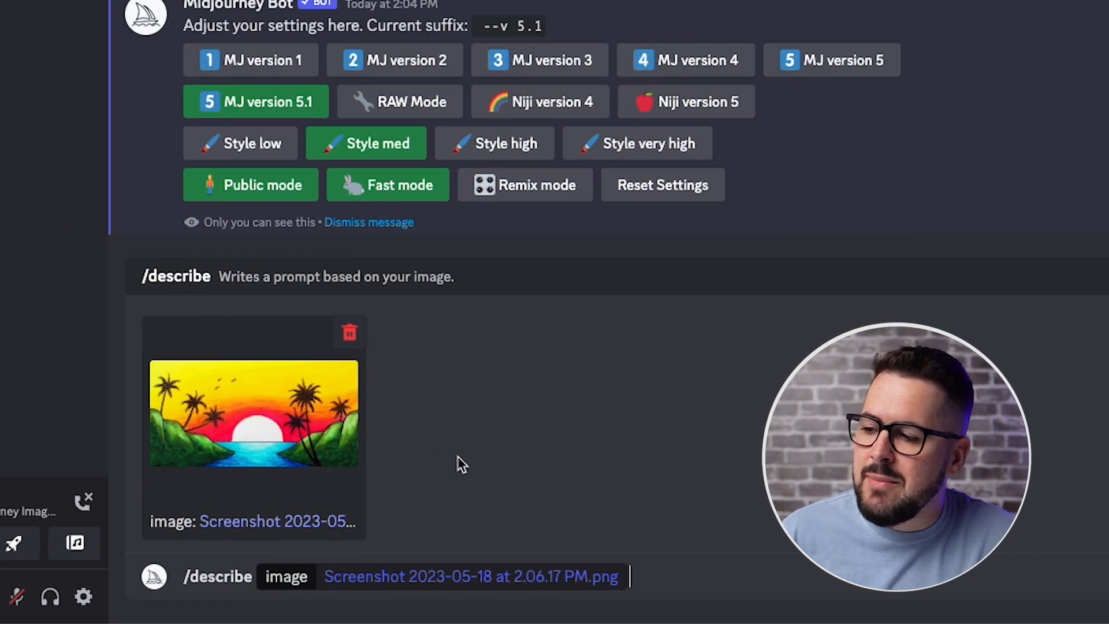
Submit the palm-tree sunset screenshot to /describe and check the four returned prompts.
key("Return")
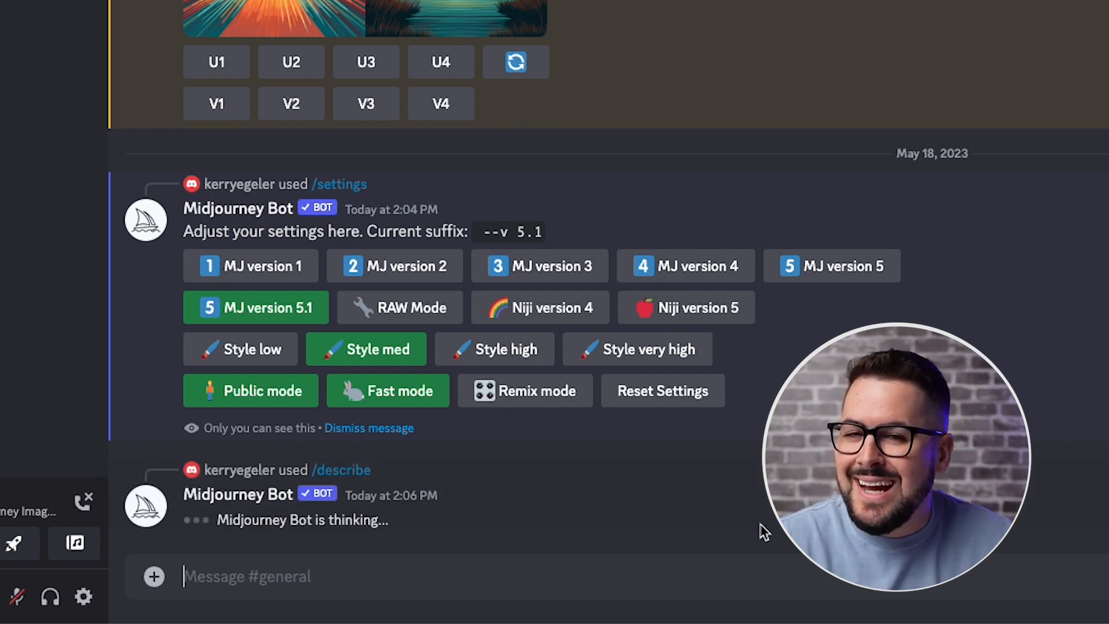
scroll("down", 3)
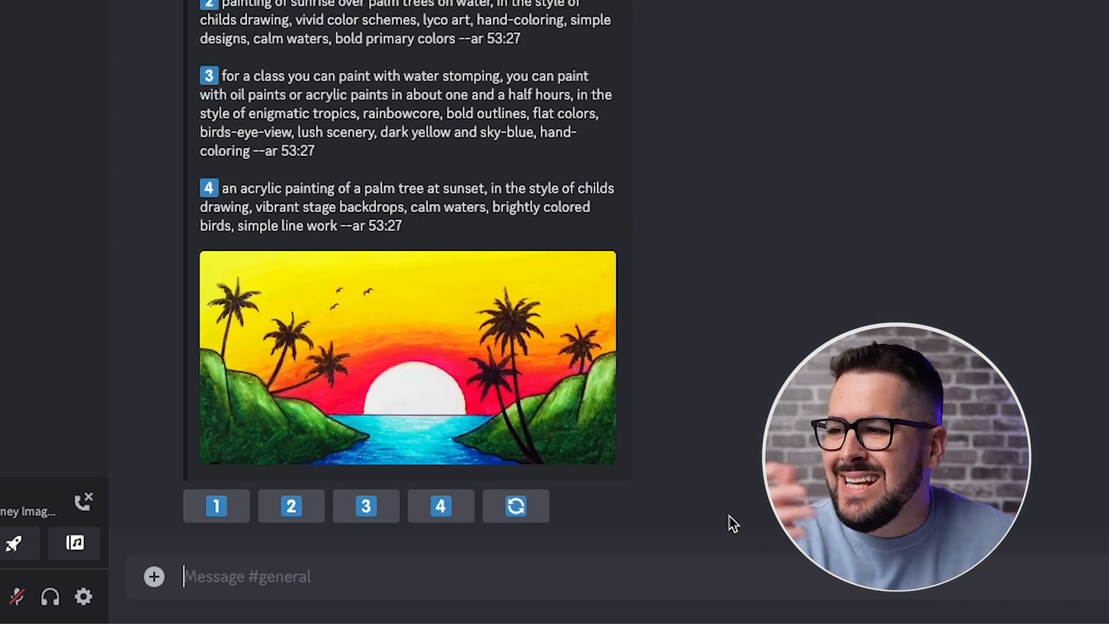
mouse_move(591, 427)
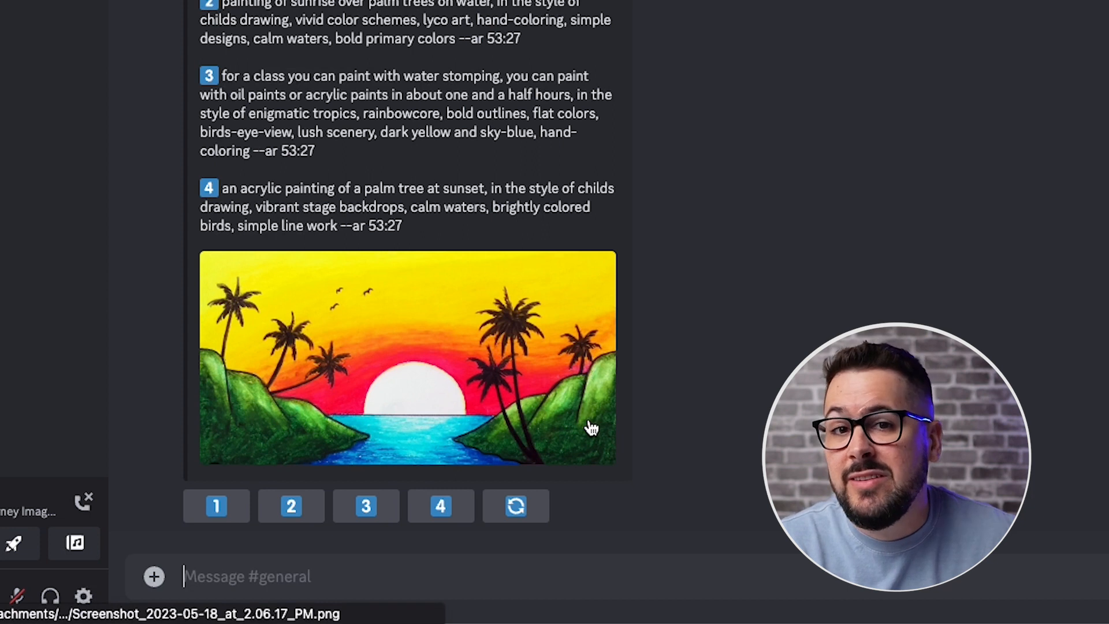
scroll("up", 3)
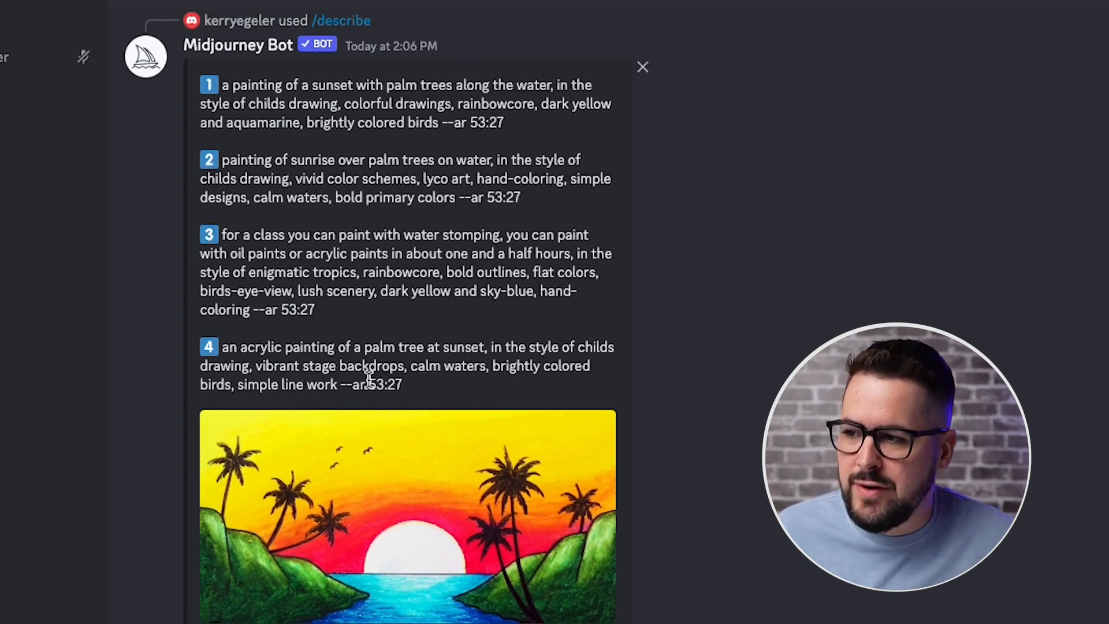
mouse_move(400, 407)
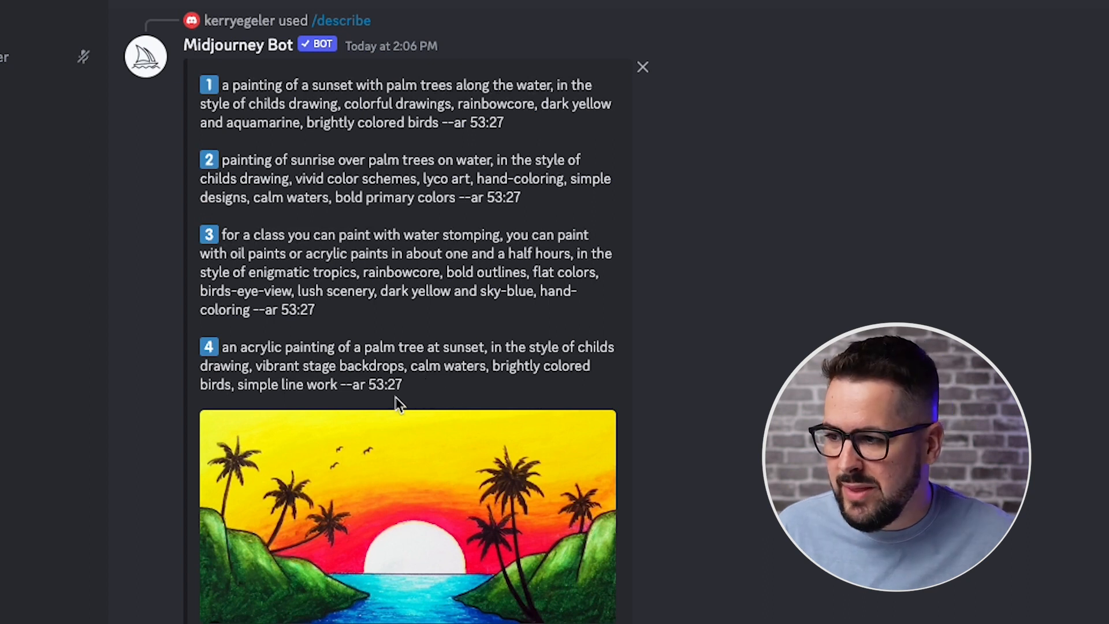
mouse_move(622, 460)
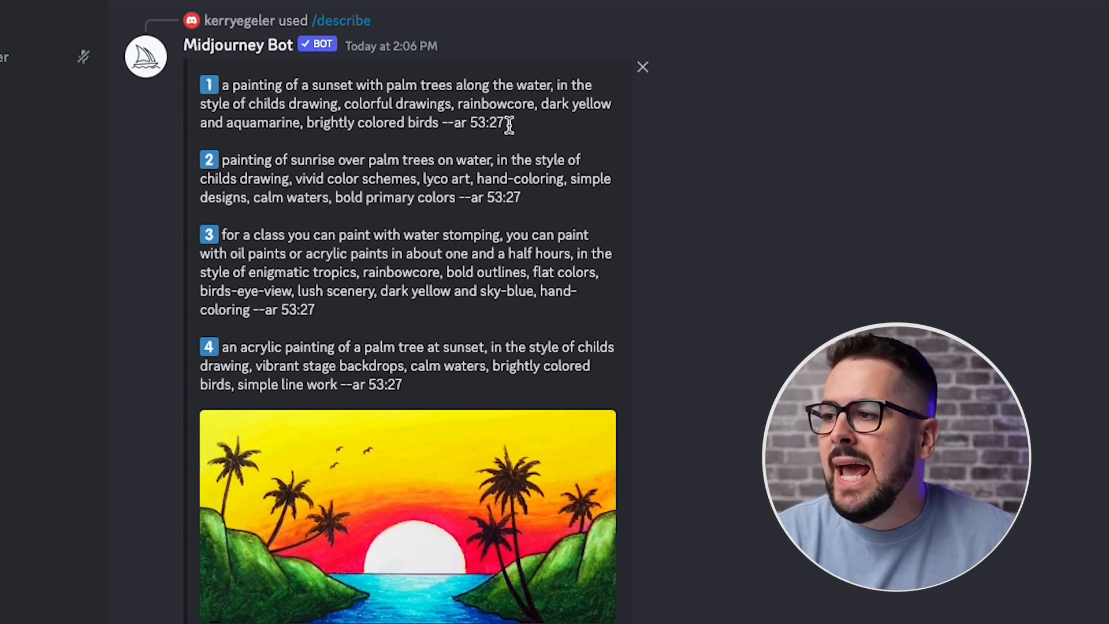
mouse_move(541, 131)
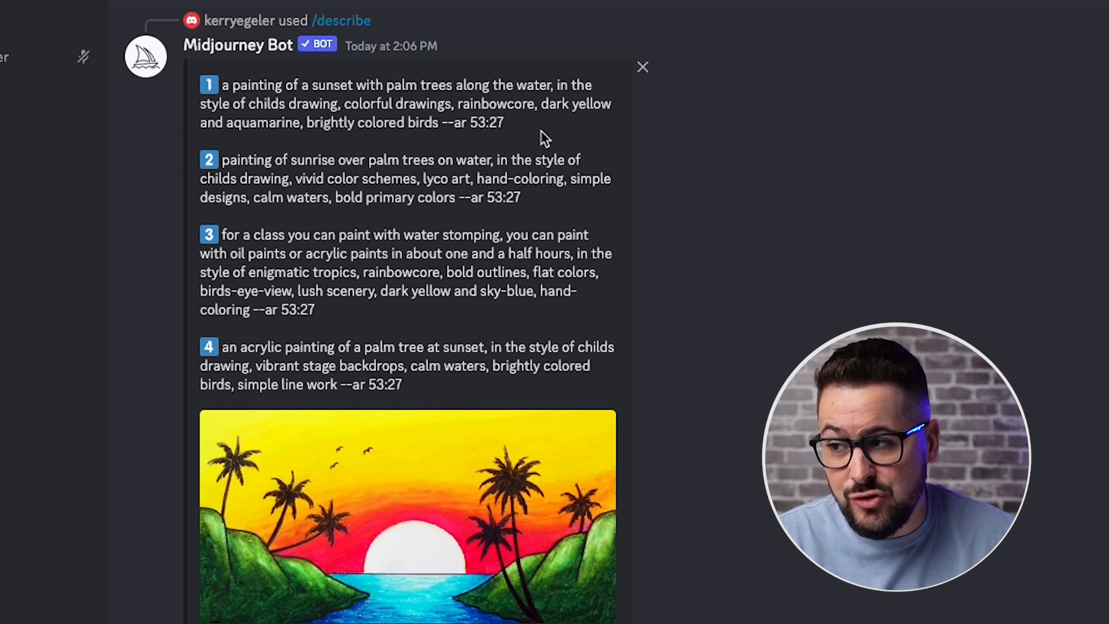
mouse_move(532, 135)
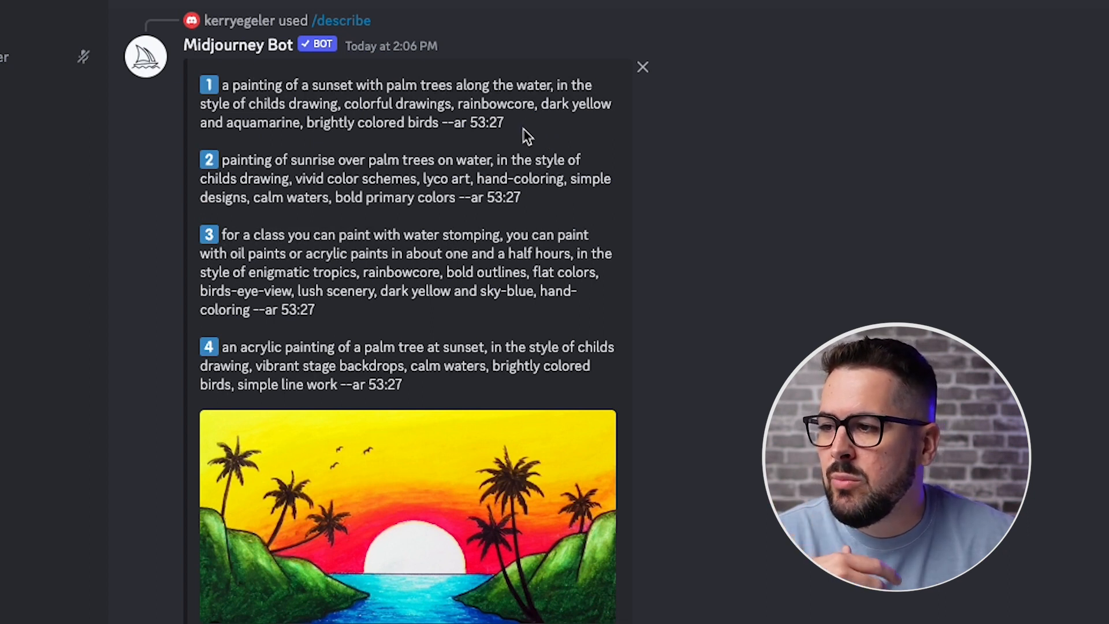
mouse_move(552, 133)
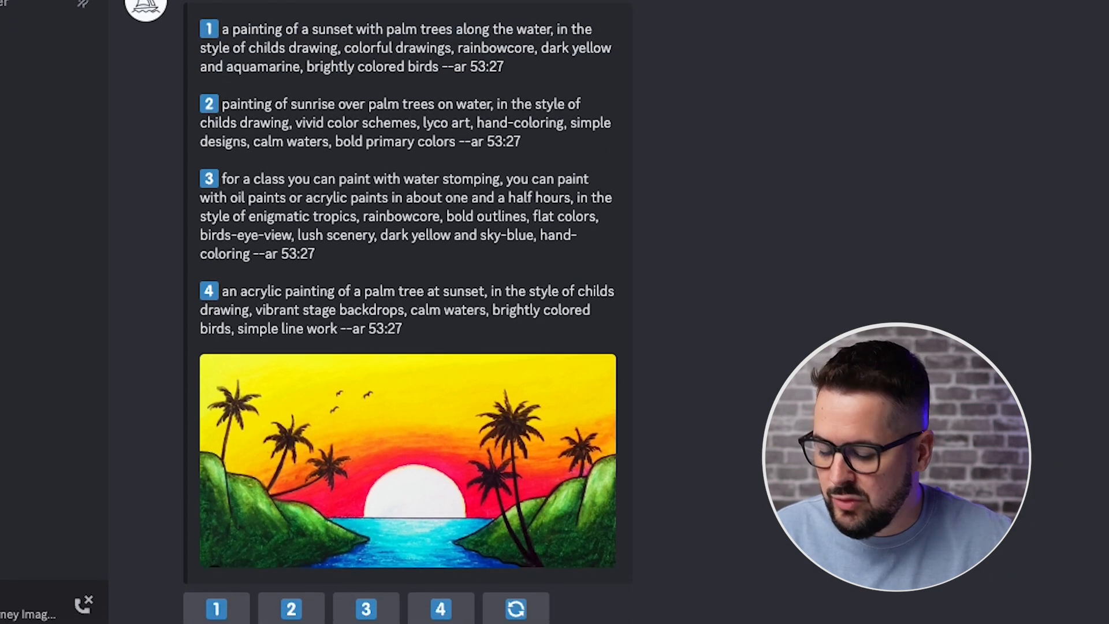
Type /imagine to begin a new generation after reviewing the four prompts.
type("/imagine")
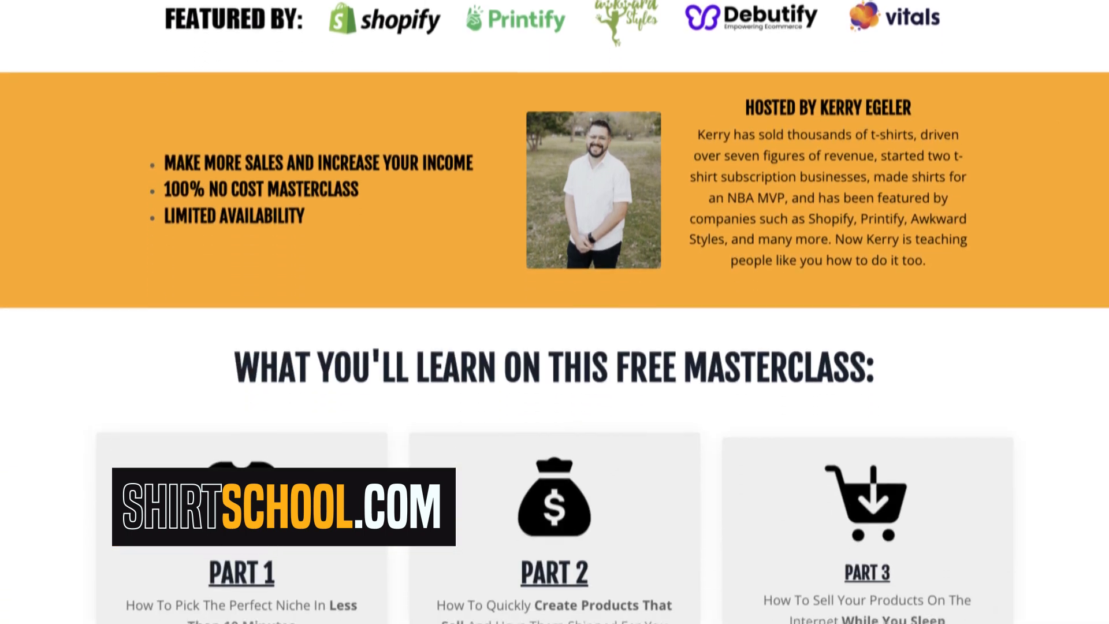
Scroll down the Shirt School masterclass page to its host and three-part sections.
scroll("down", 3)
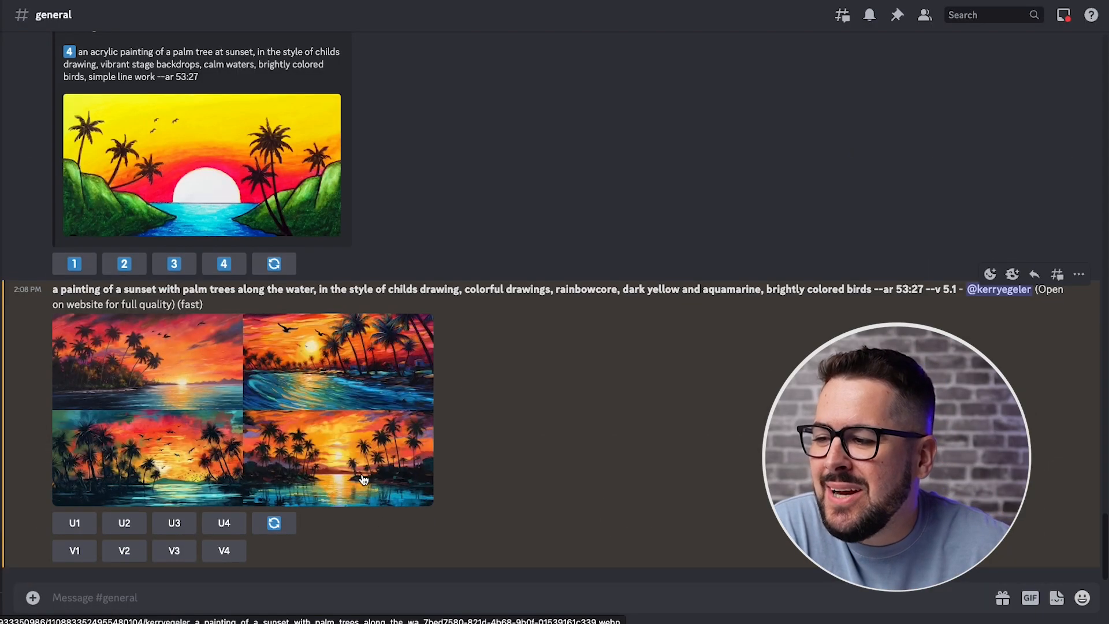
mouse_move(458, 497)
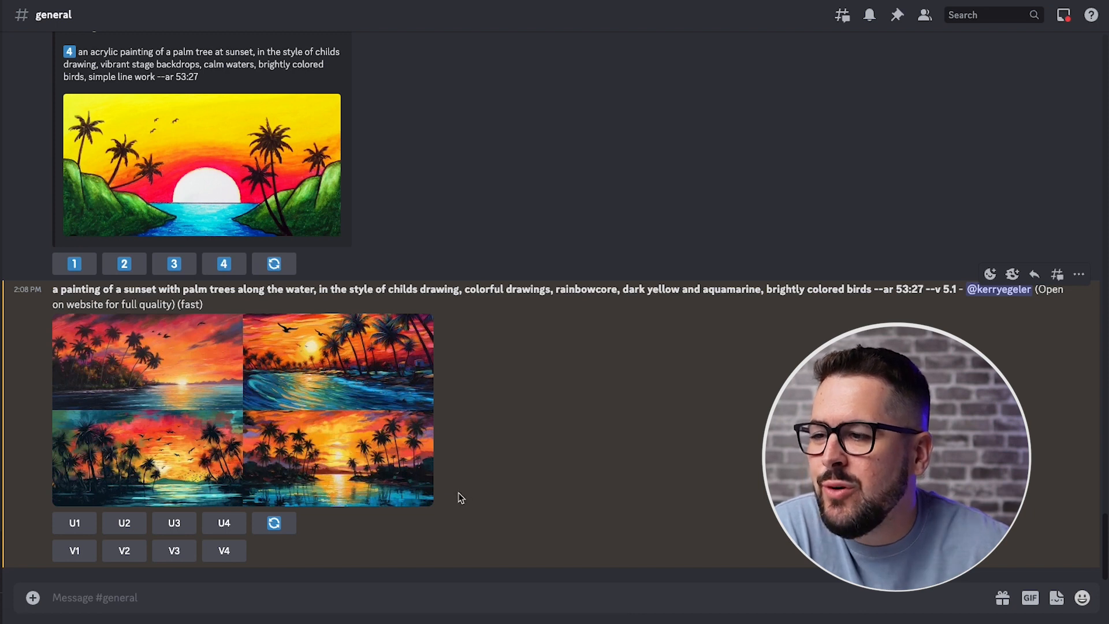
mouse_move(414, 497)
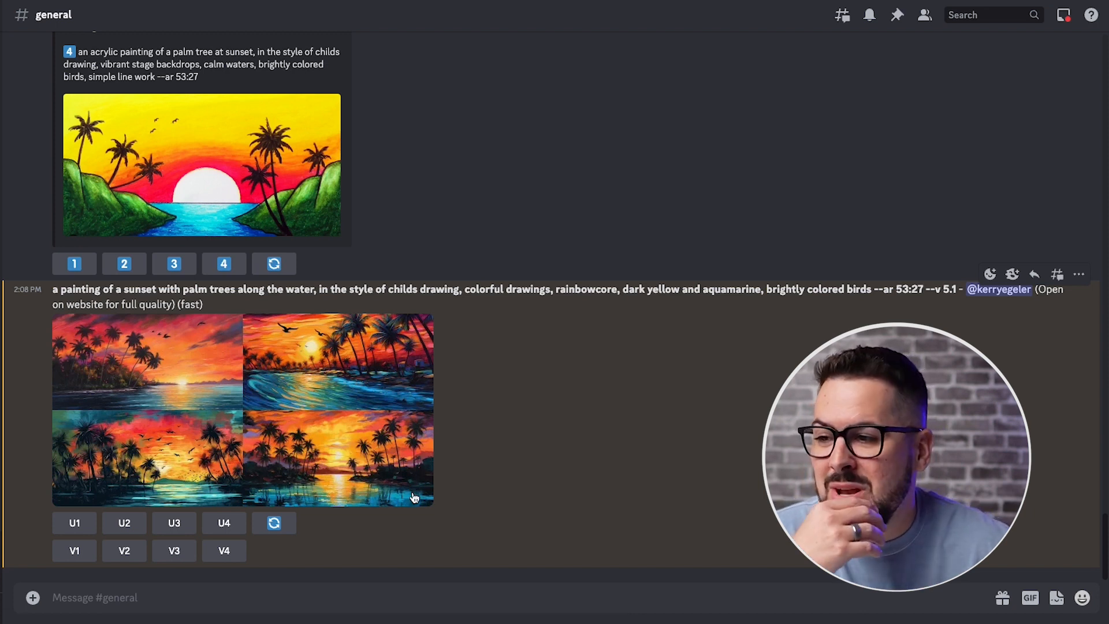
mouse_move(476, 371)
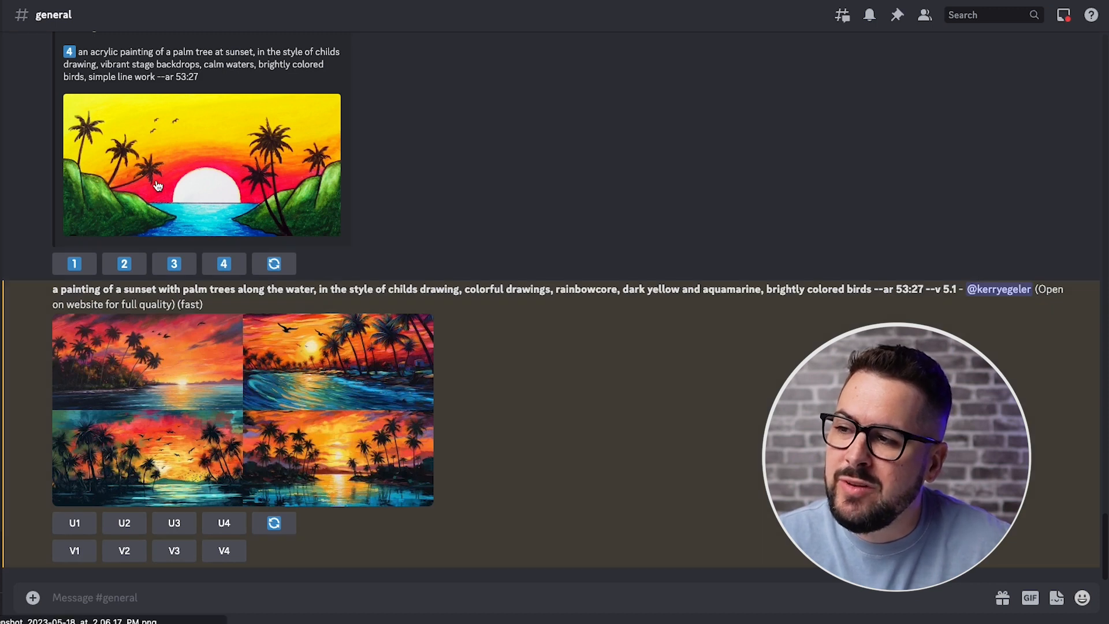
mouse_move(230, 191)
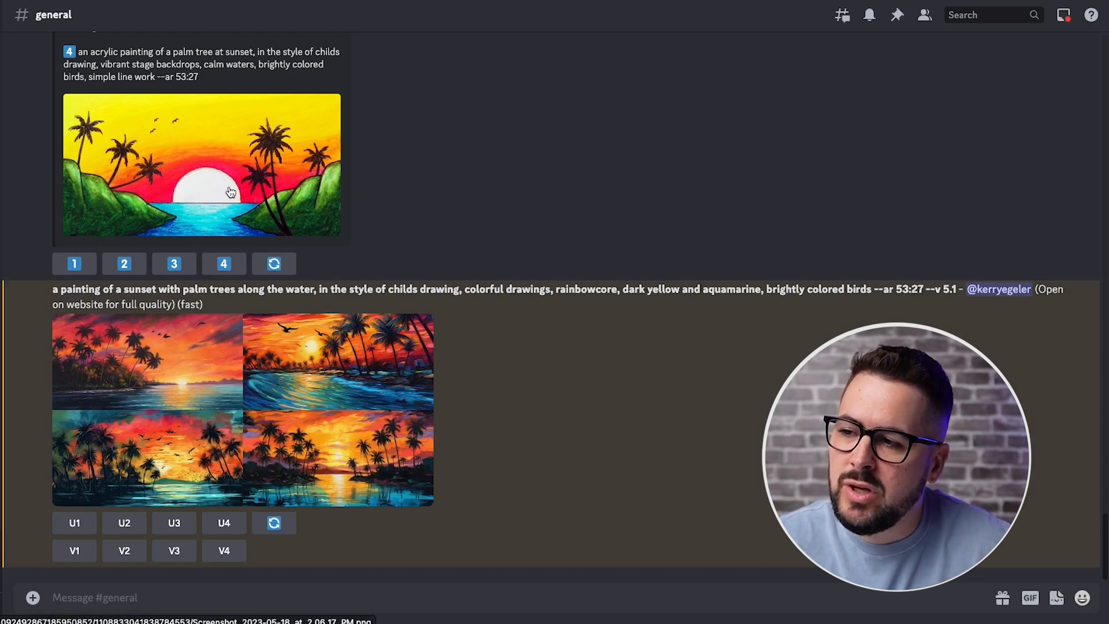
mouse_move(292, 244)
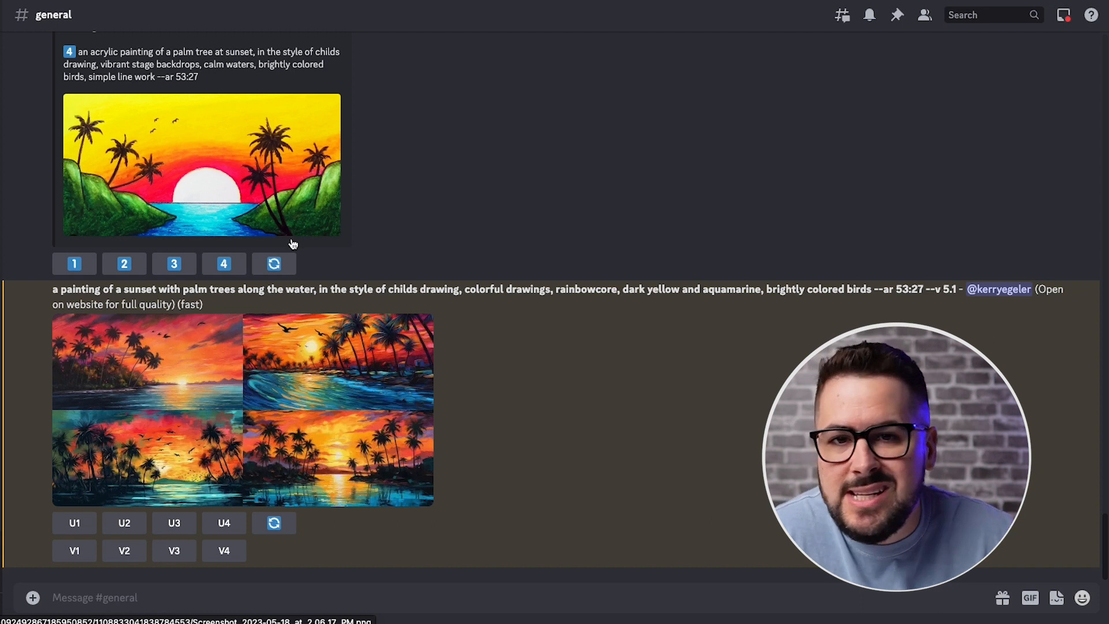
mouse_move(380, 493)
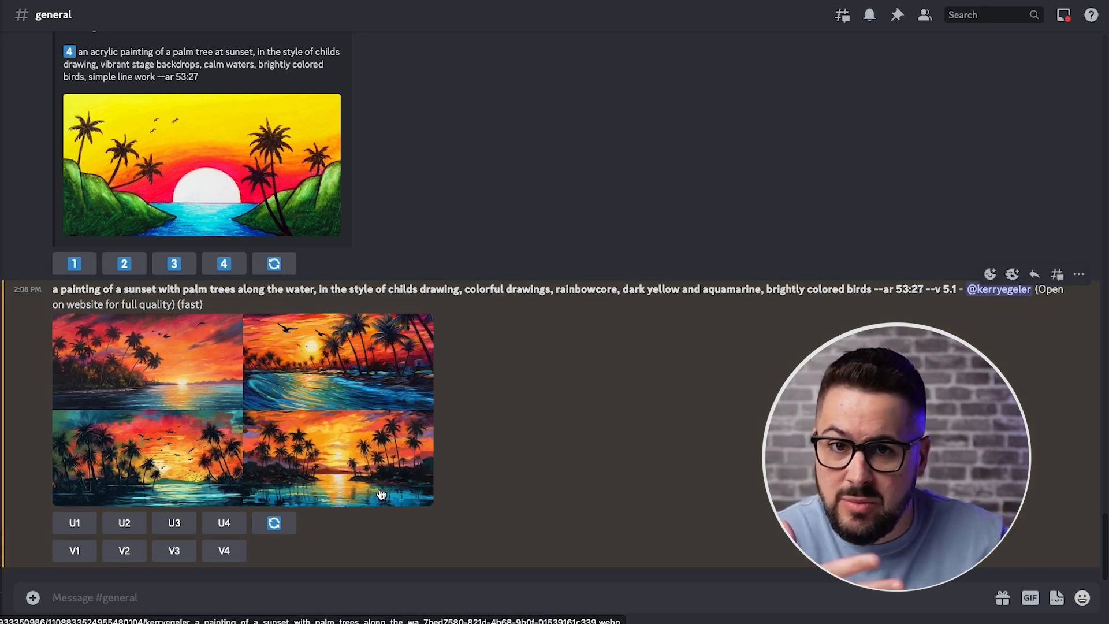
left_click(240, 409)
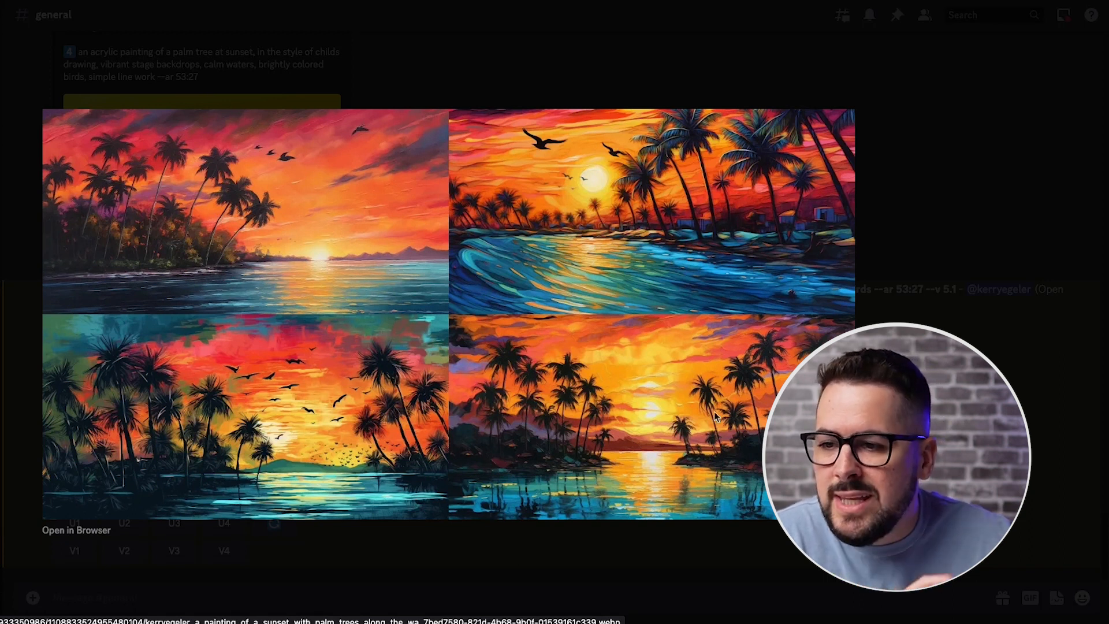
mouse_move(683, 470)
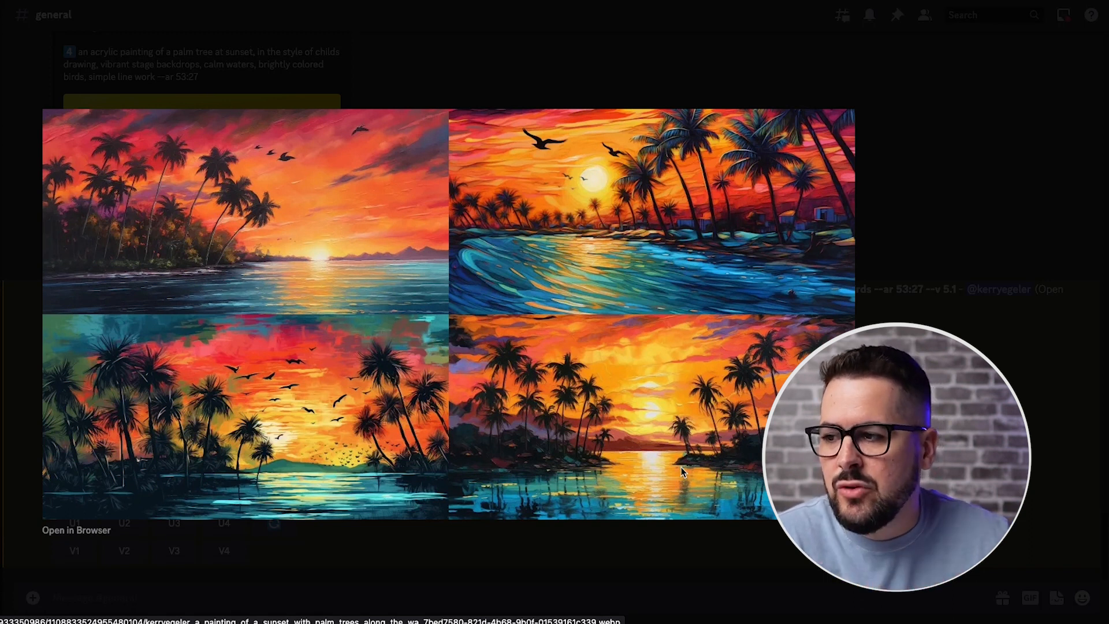
mouse_move(753, 502)
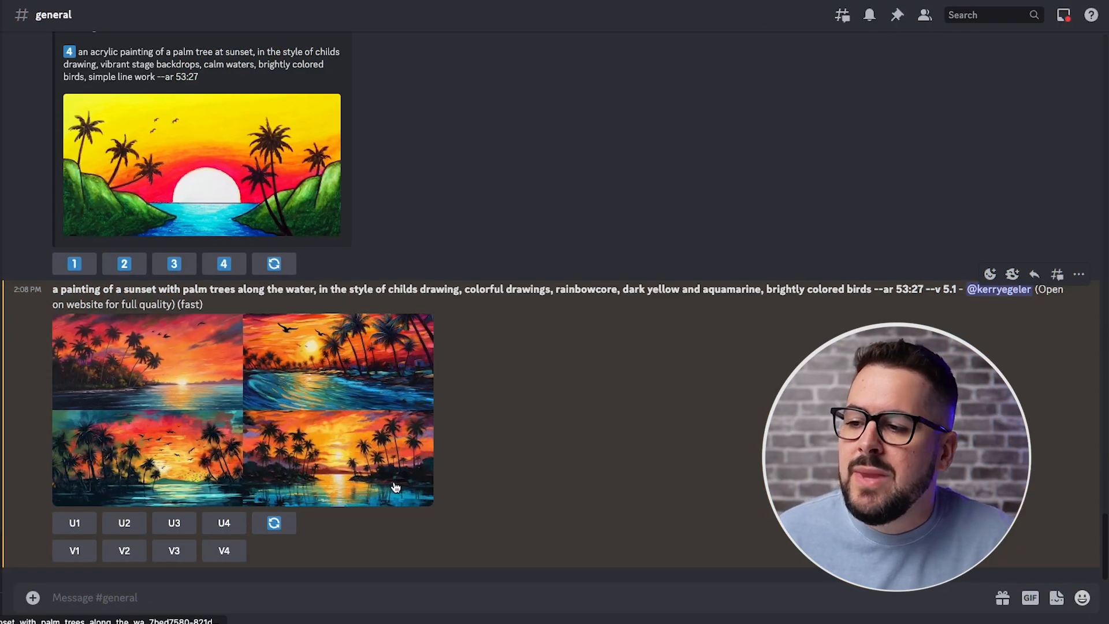
mouse_move(253, 379)
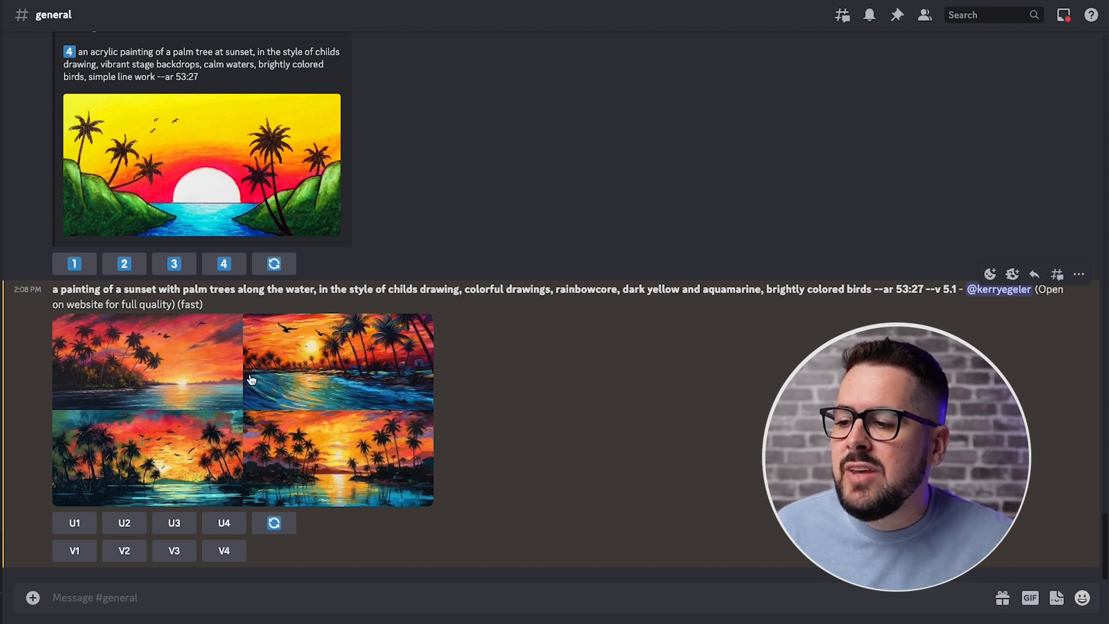
mouse_move(651, 451)
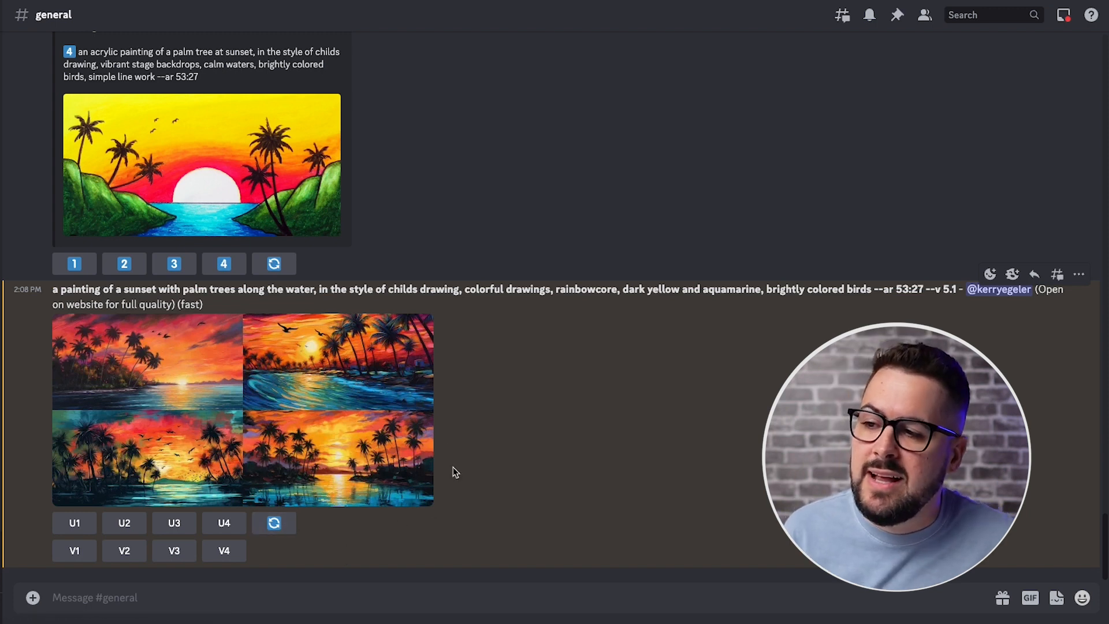
mouse_move(300, 224)
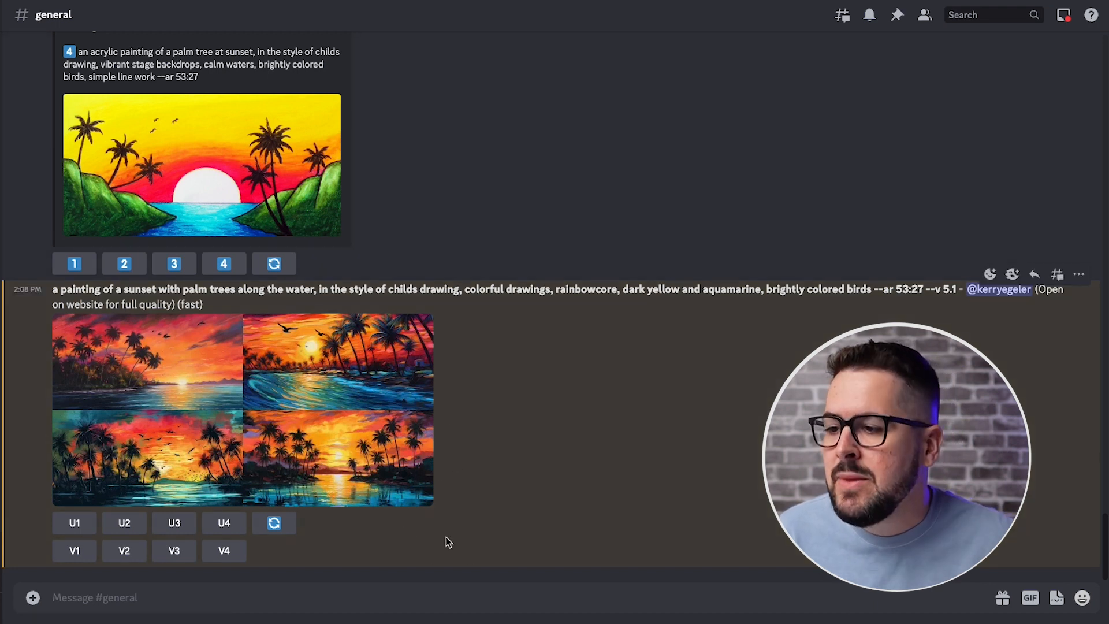
mouse_move(305, 476)
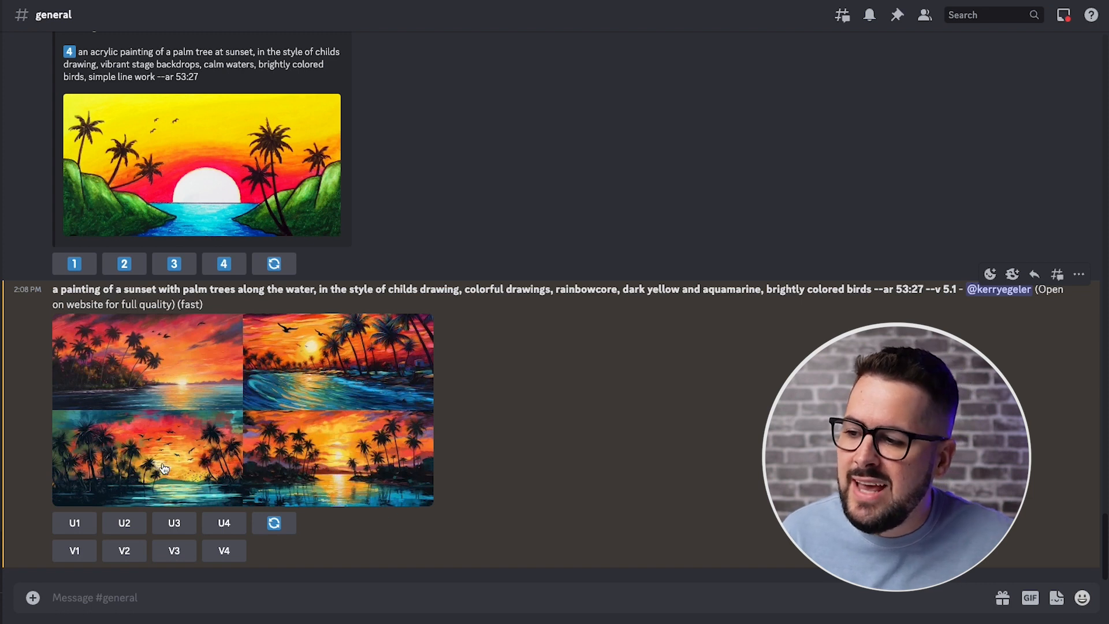
mouse_move(300, 480)
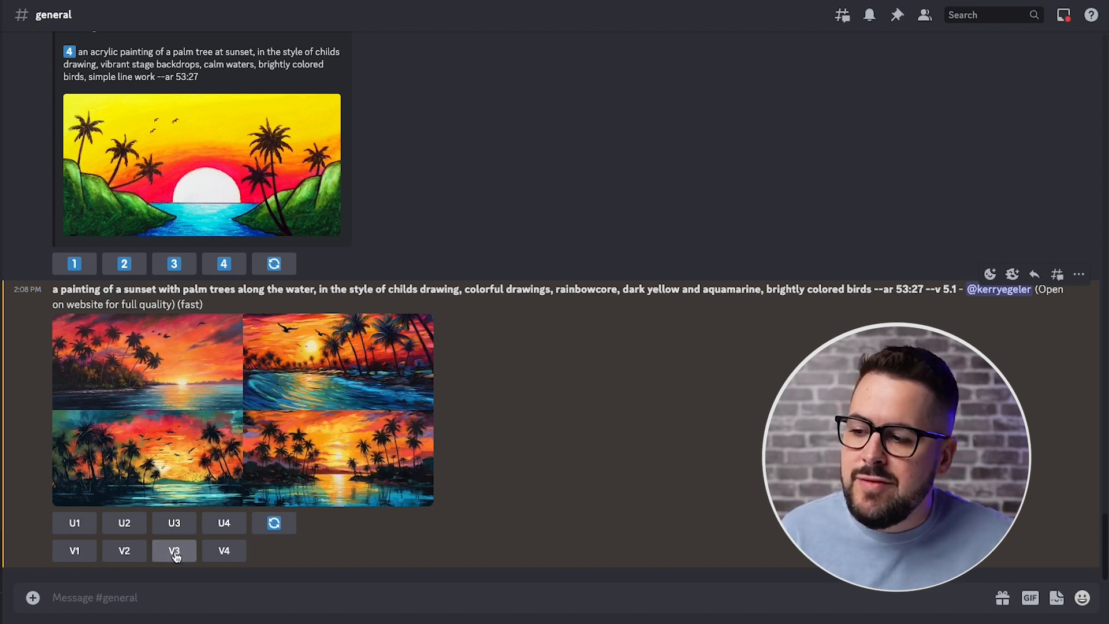
mouse_move(145, 465)
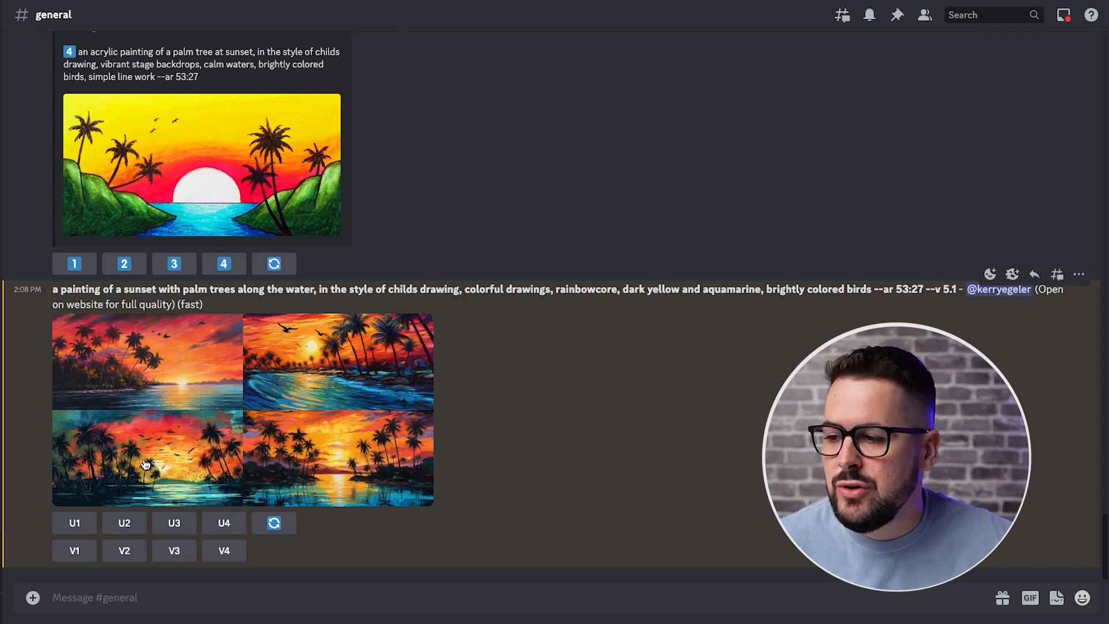
mouse_move(381, 473)
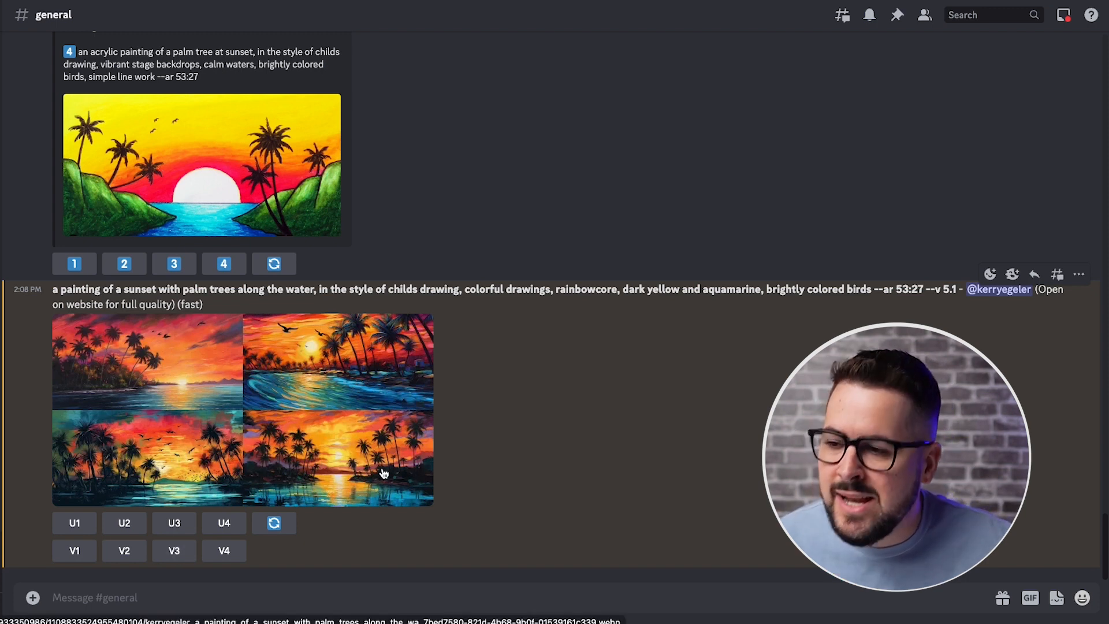
Run the third described prompt, about a painting class, to generate a new grid.
scroll("up", 3)
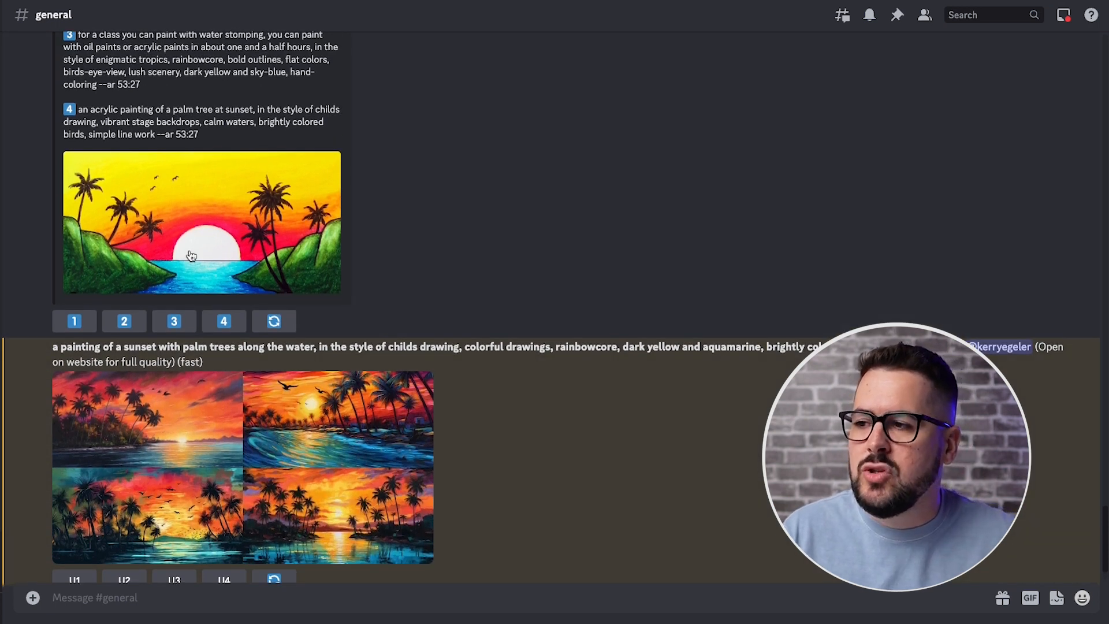
mouse_move(494, 385)
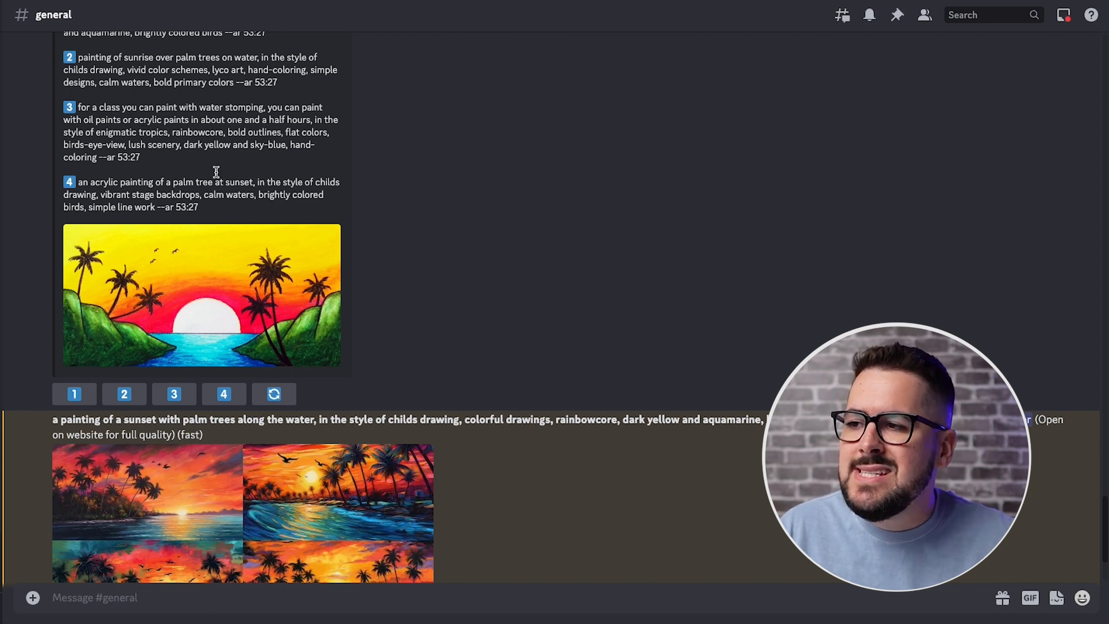
scroll("up", 3)
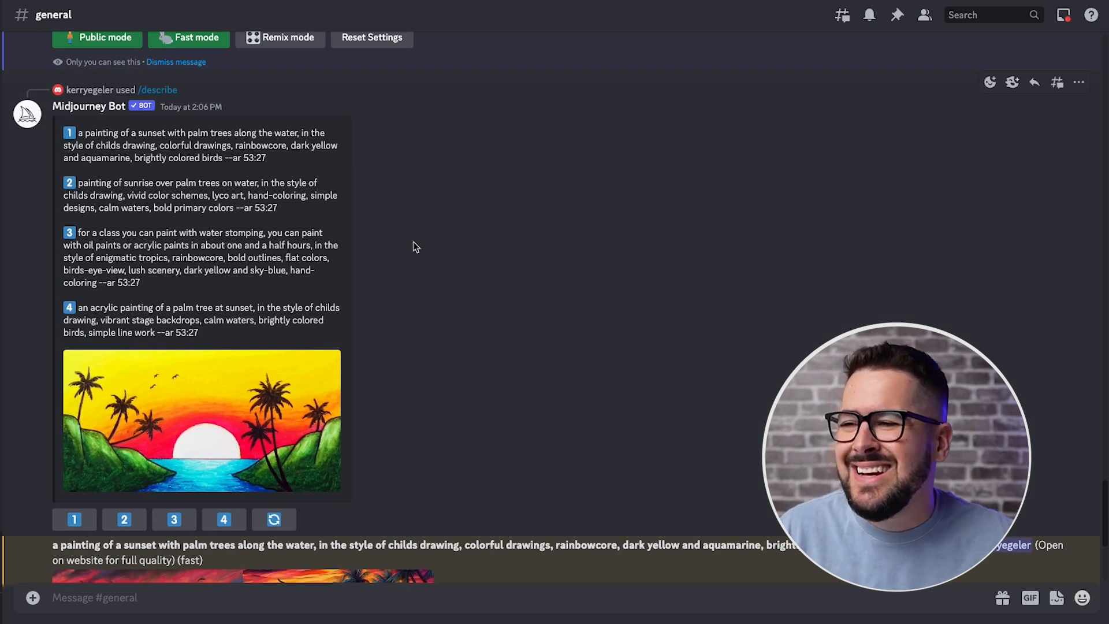
scroll("down", 3)
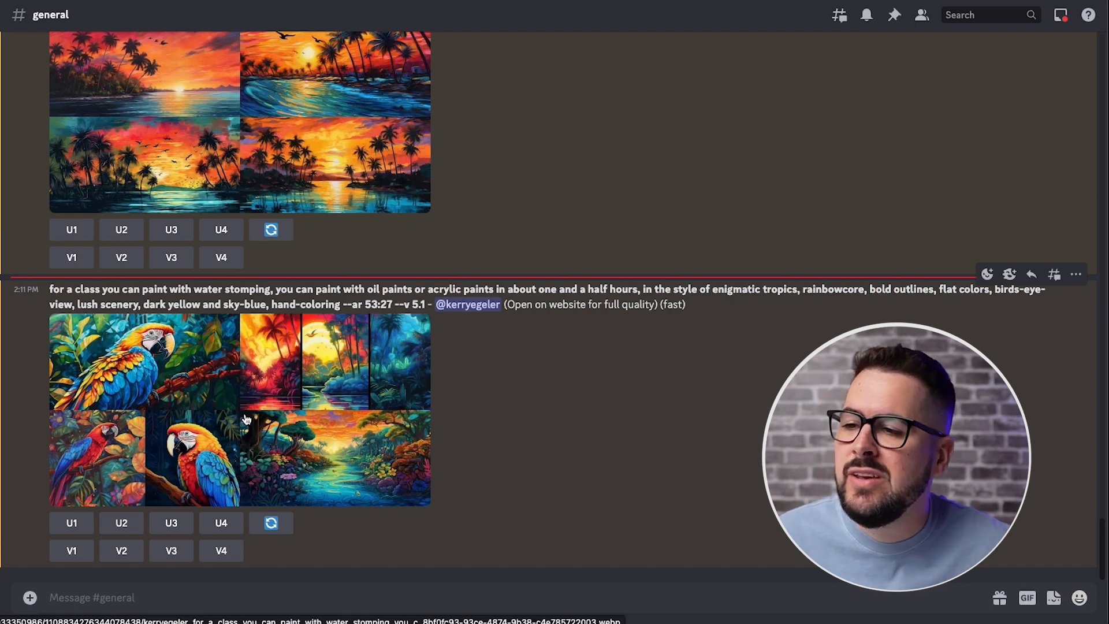
mouse_move(289, 410)
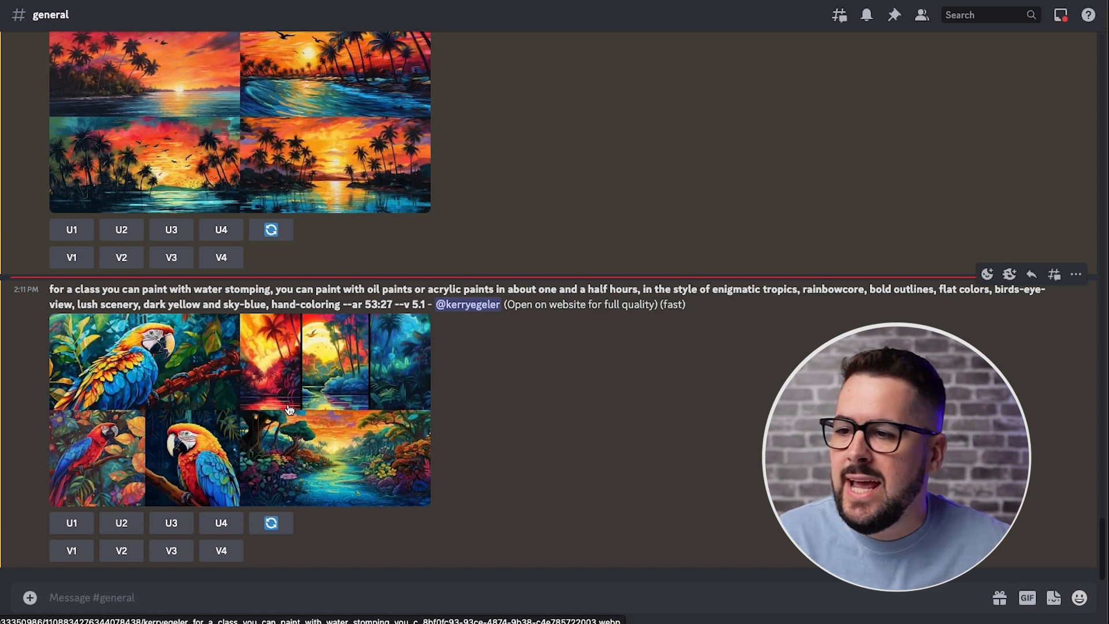
mouse_move(550, 419)
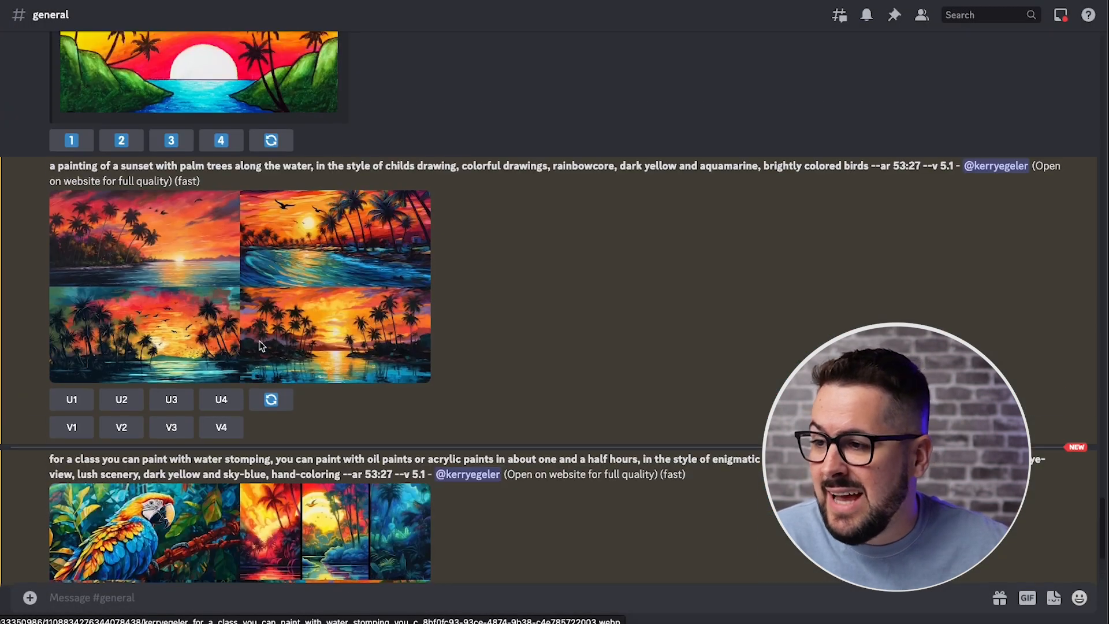
Run the second described prompt for a grid of sunrise palm trees over water.
scroll("down", 3)
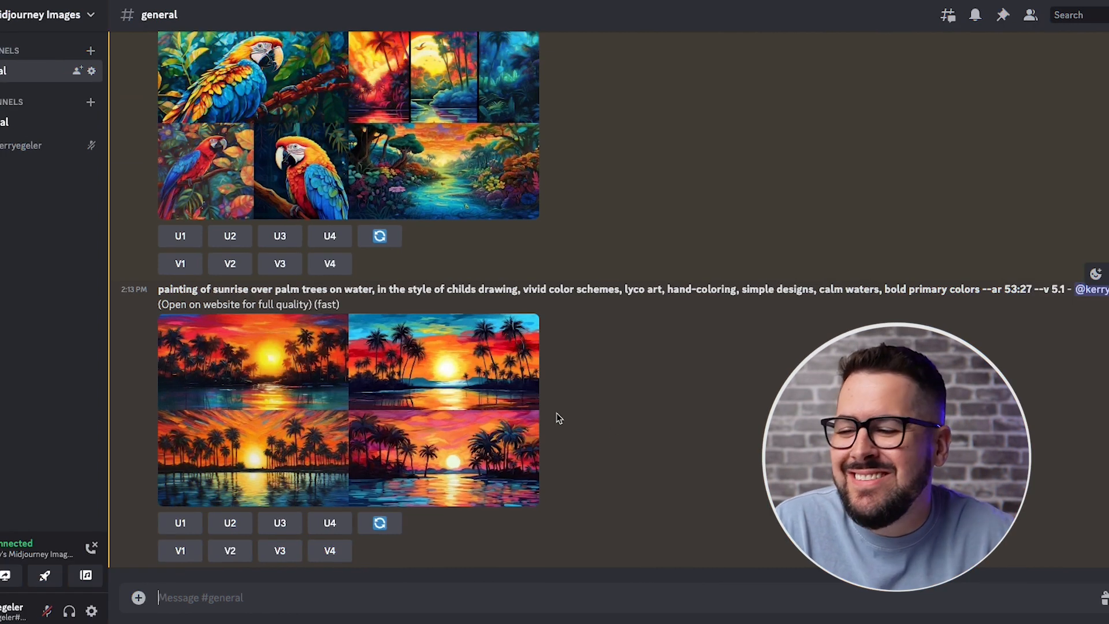
mouse_move(428, 388)
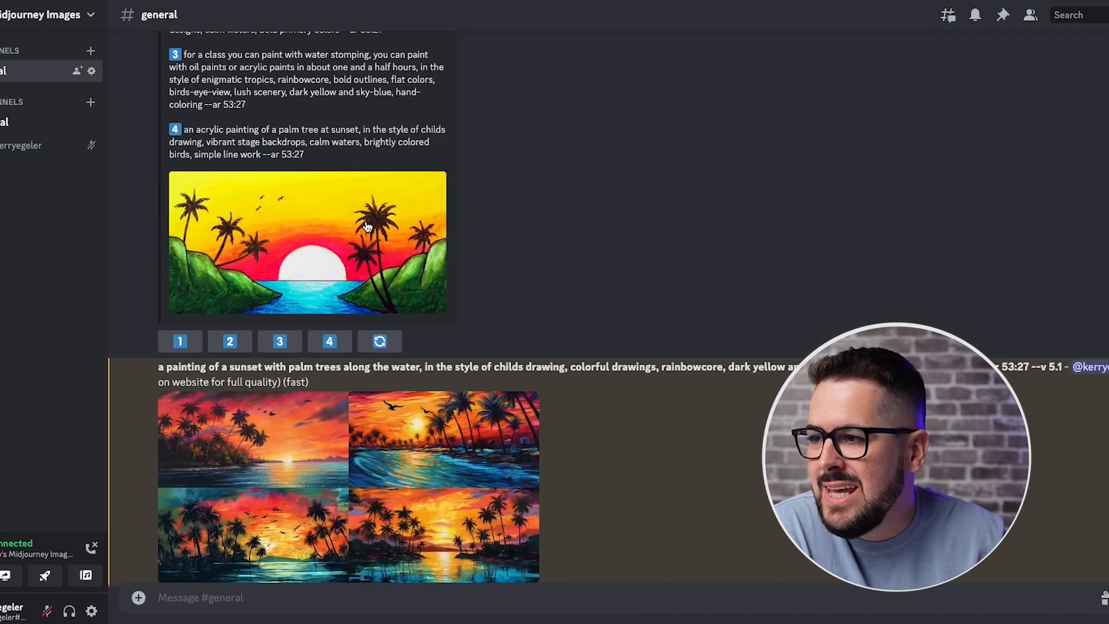
scroll("down", 3)
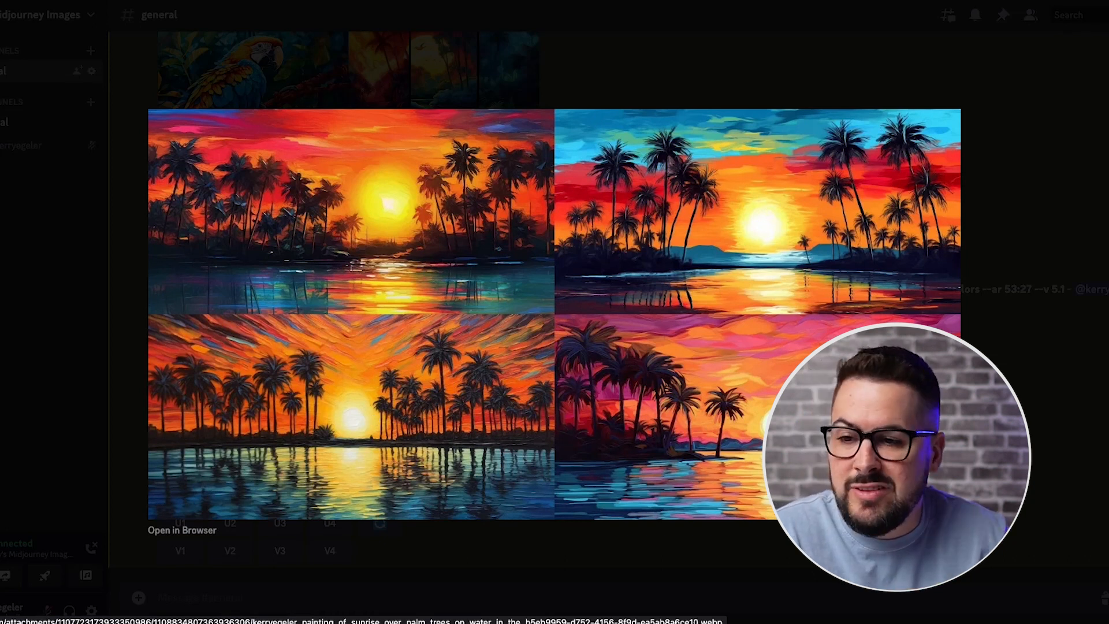
mouse_move(1085, 398)
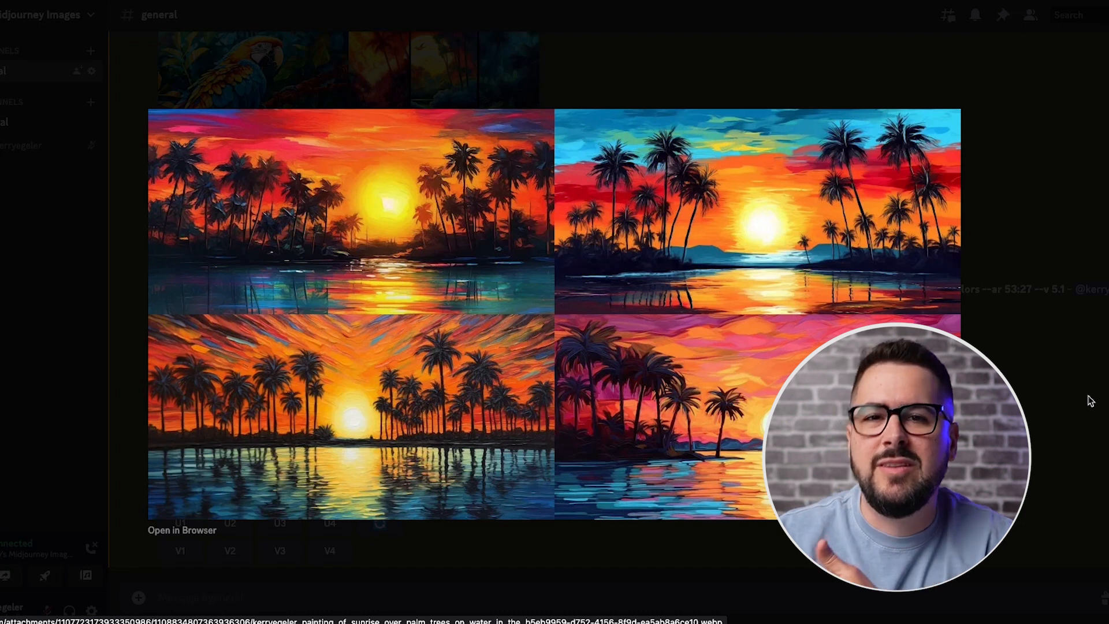
mouse_move(812, 212)
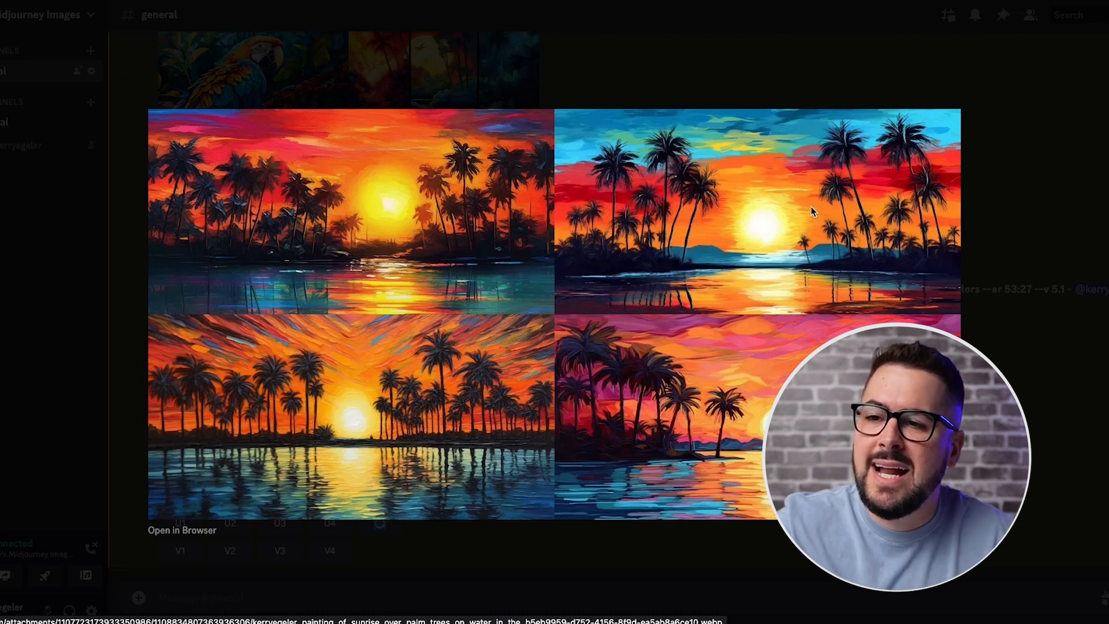
mouse_move(855, 164)
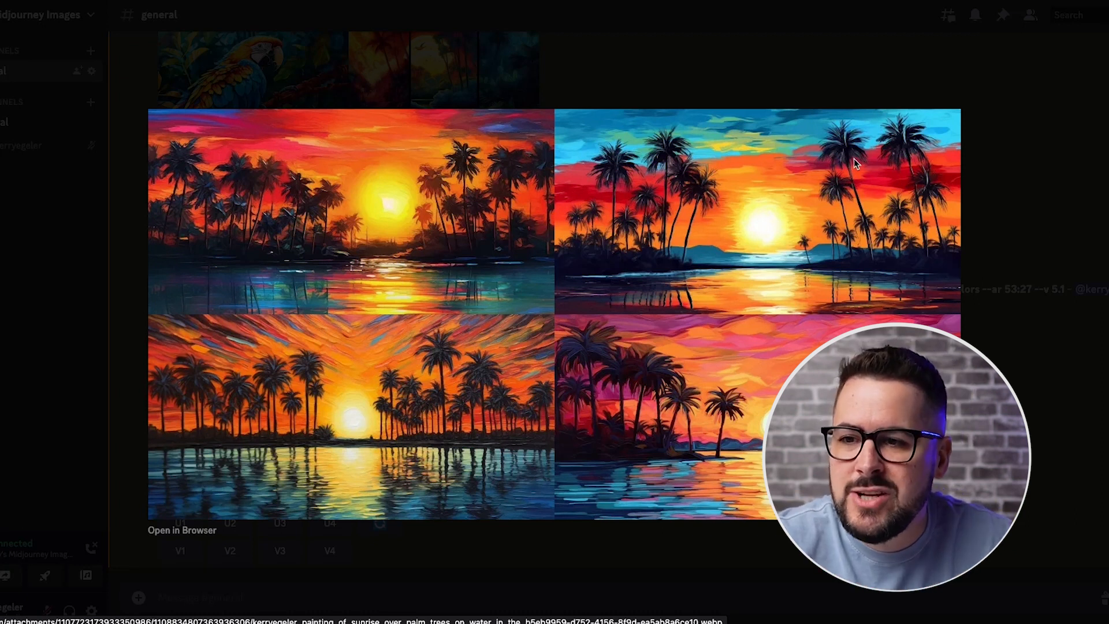
mouse_move(898, 268)
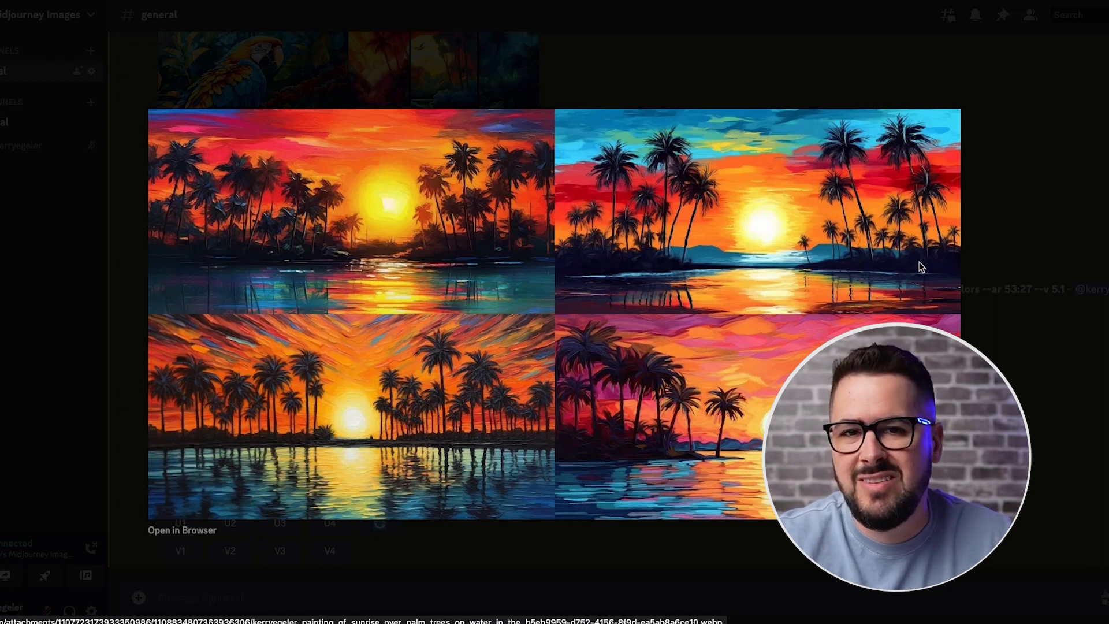
mouse_move(1069, 258)
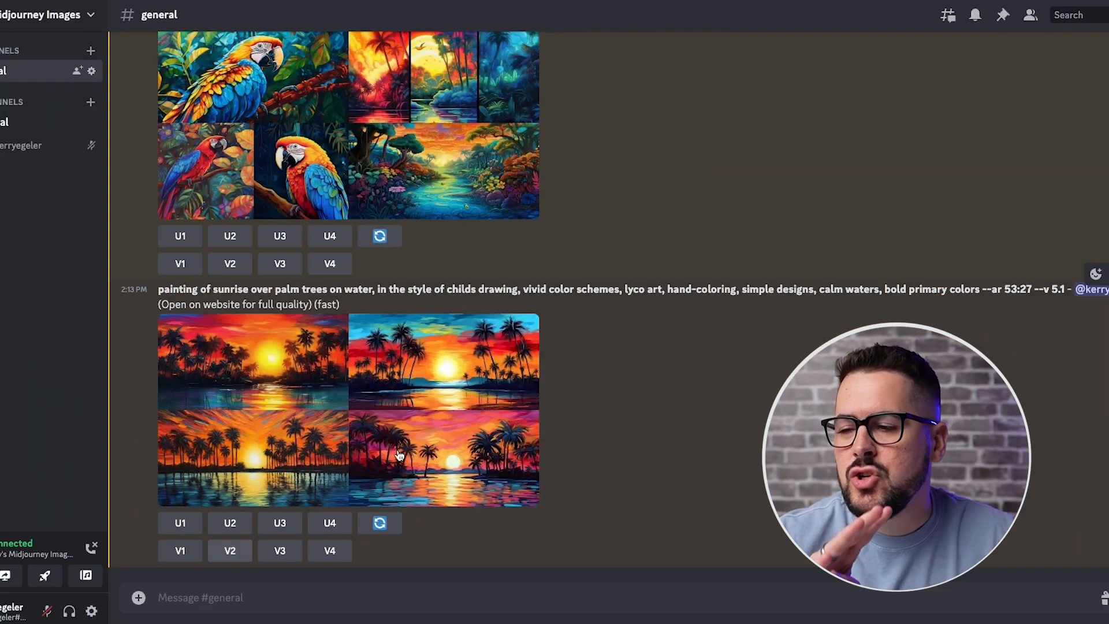
mouse_move(475, 366)
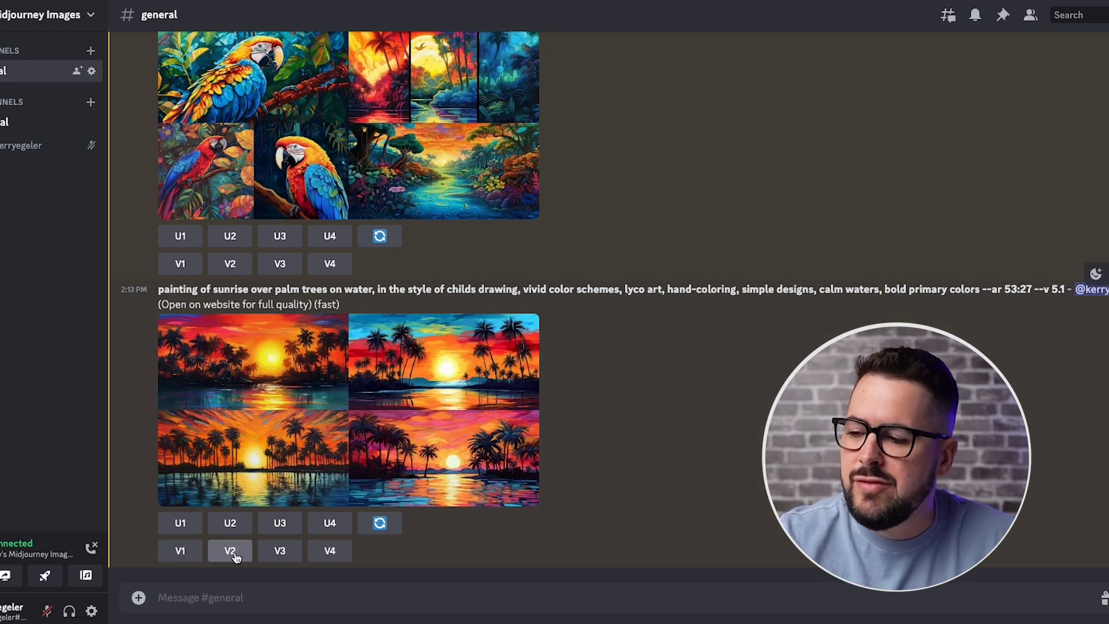
Make V2 variations of the second sunrise palm-tree image.
left_click(229, 550)
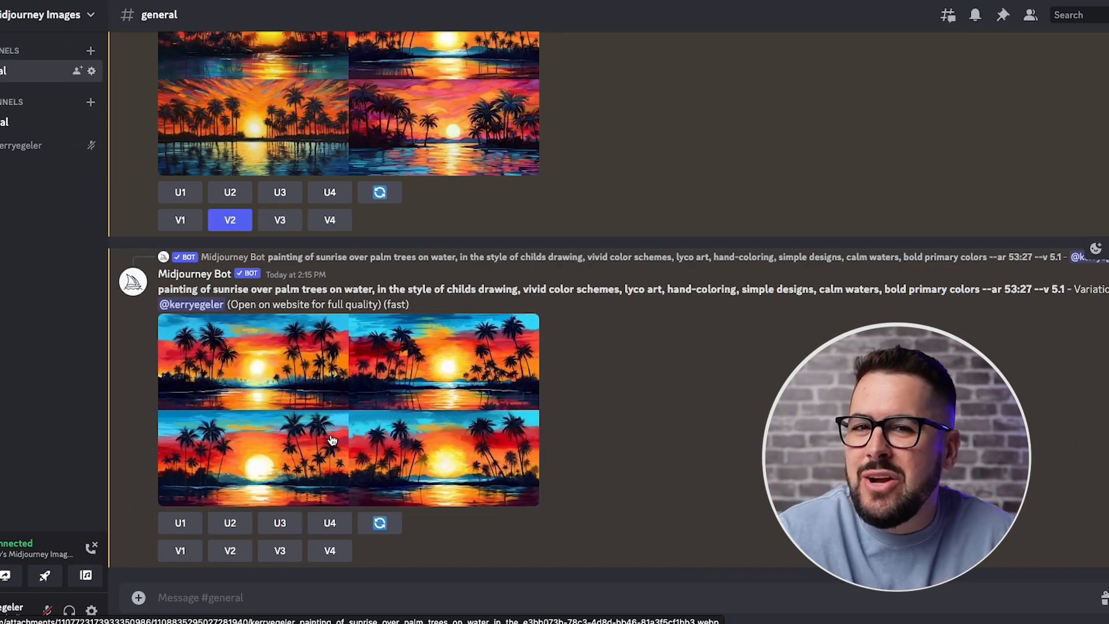
Enlarge the bold-sun palm sunset variation grid for a closer look.
left_click(332, 438)
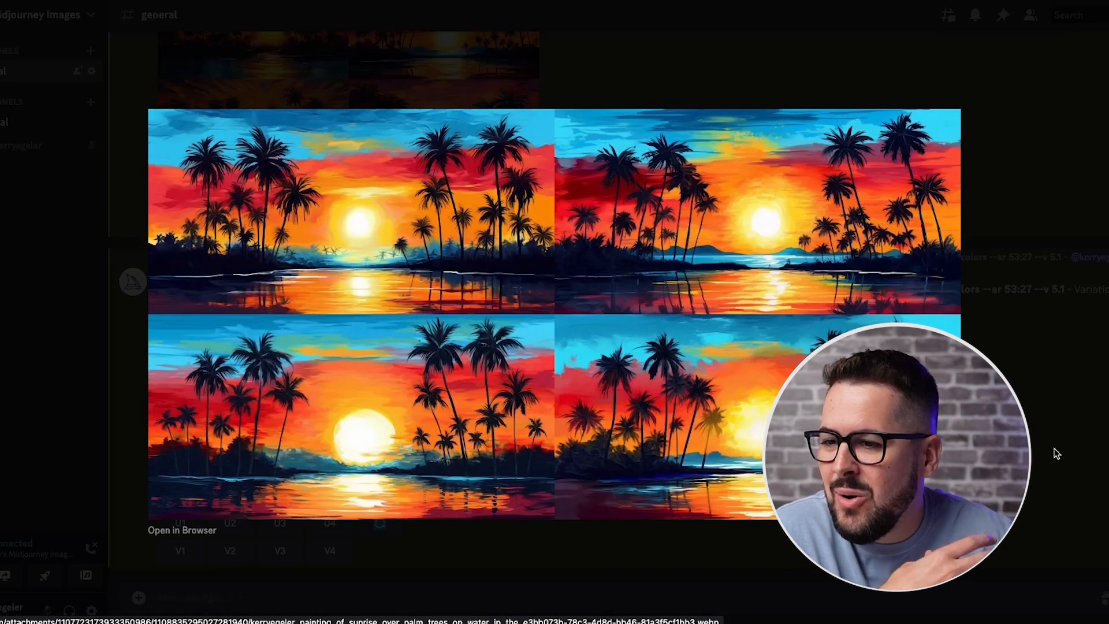
mouse_move(252, 428)
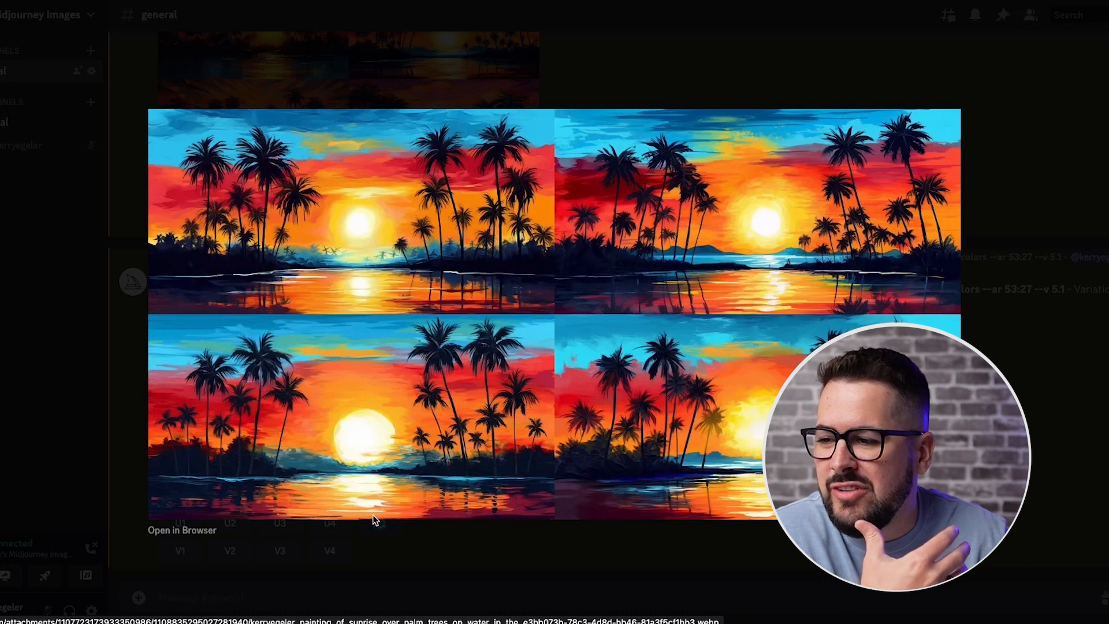
mouse_move(481, 417)
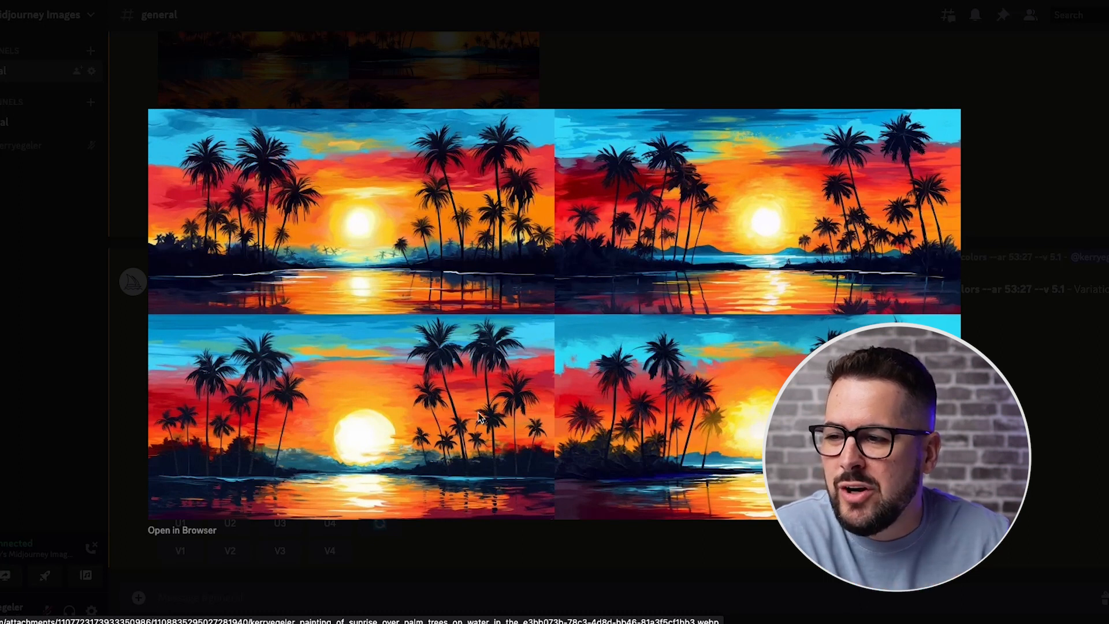